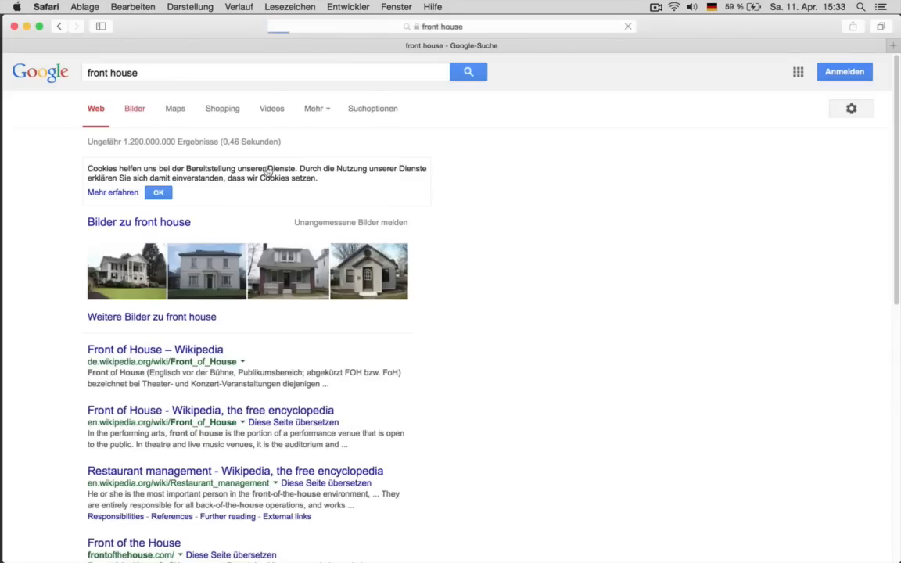
# Step: Show Google image results for 'front house' and scroll through the facade photos
pyautogui.click(135, 108)
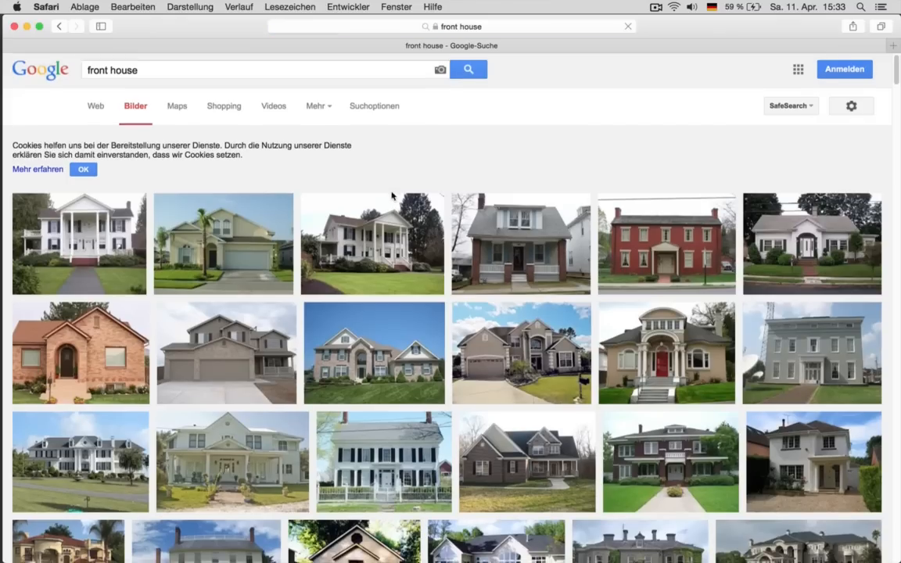
pyautogui.scroll(-3)
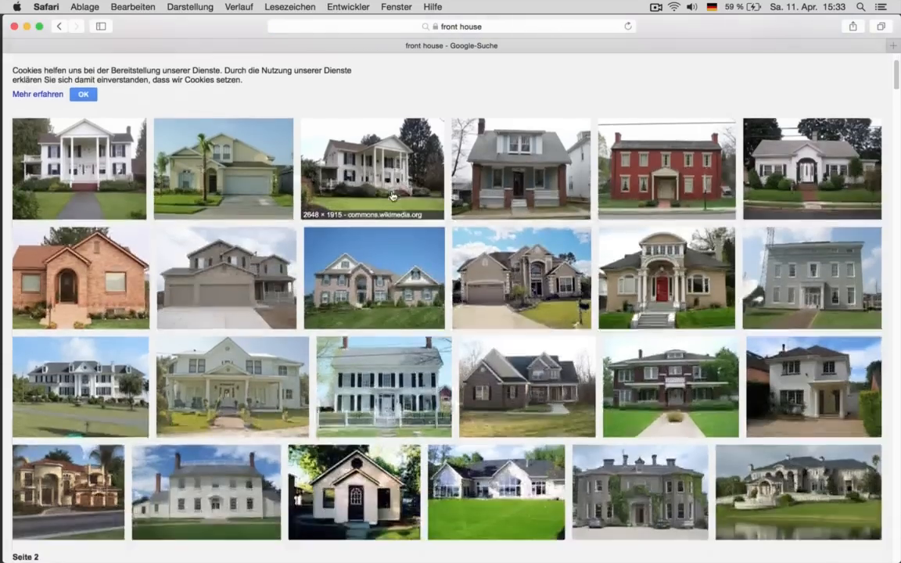
pyautogui.scroll(-3)
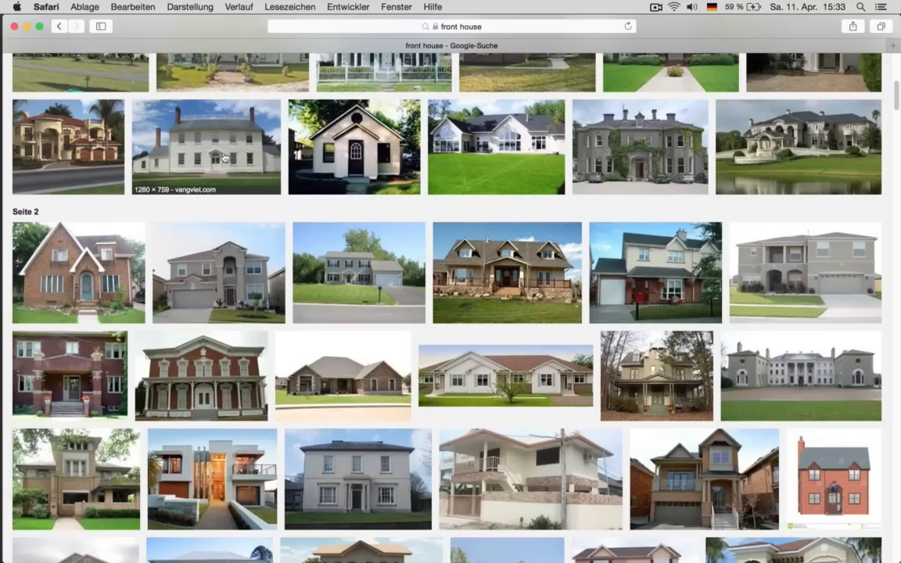
pyautogui.moveTo(226, 152)
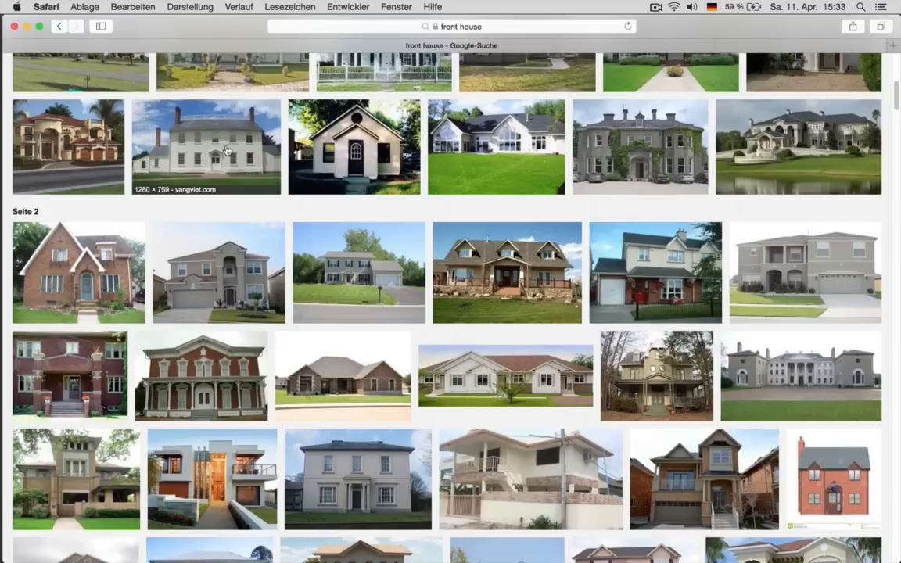
pyautogui.moveTo(604, 164)
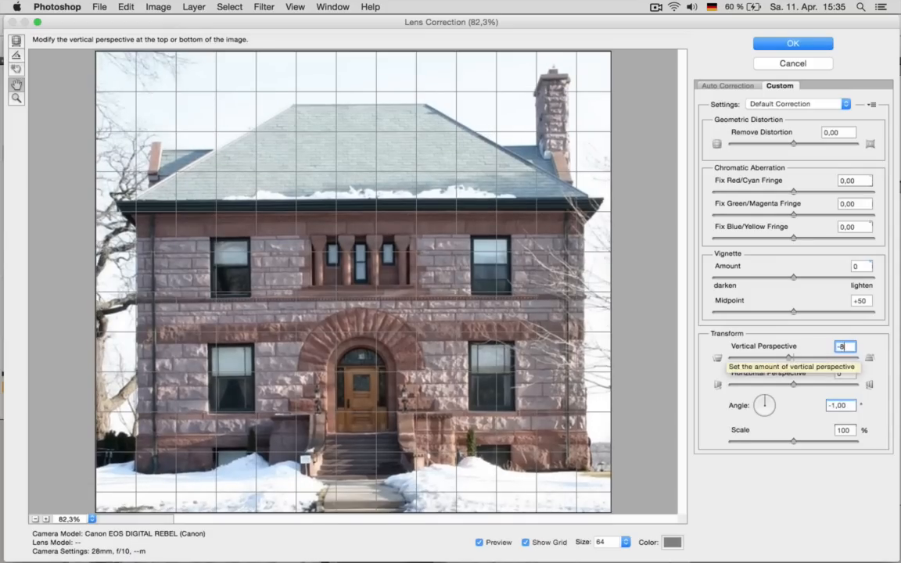
pyautogui.moveTo(829, 414)
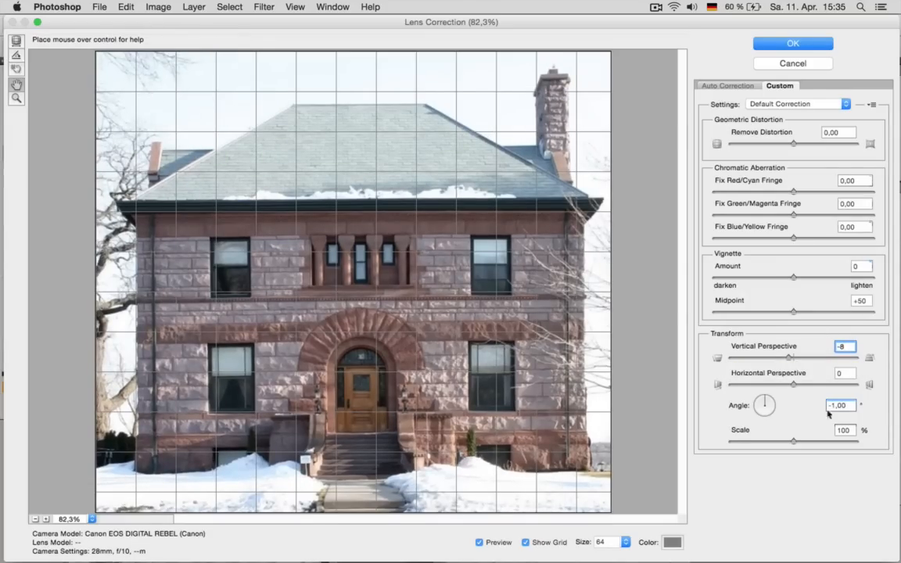
# Step: Correct the photo with Vertical Perspective -8 and Angle -1, then edit the canvas width
pyautogui.click(793, 43)
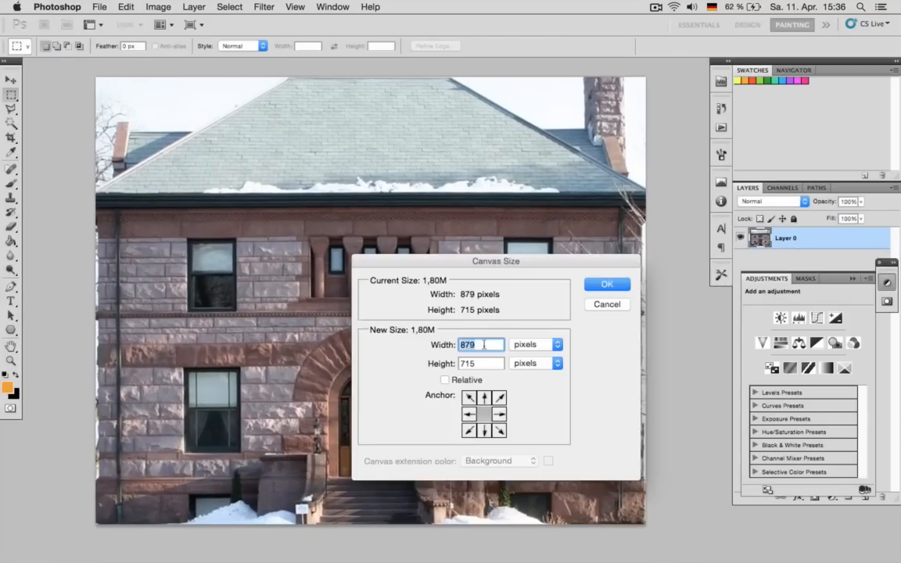
pyautogui.click(606, 283)
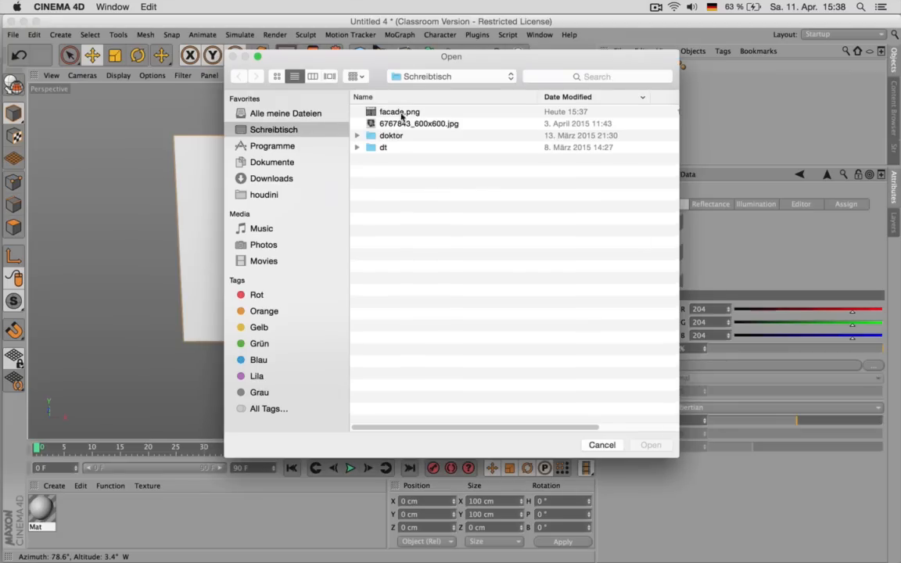
# Step: Load facade.png into the material's Color channel and select the textured plane
pyautogui.doubleClick(399, 112)
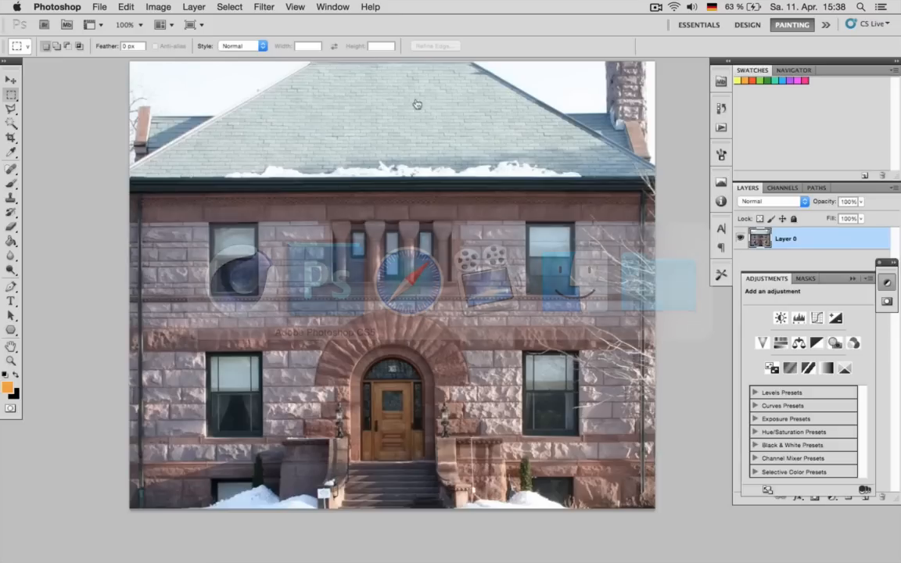
pyautogui.click(158, 6)
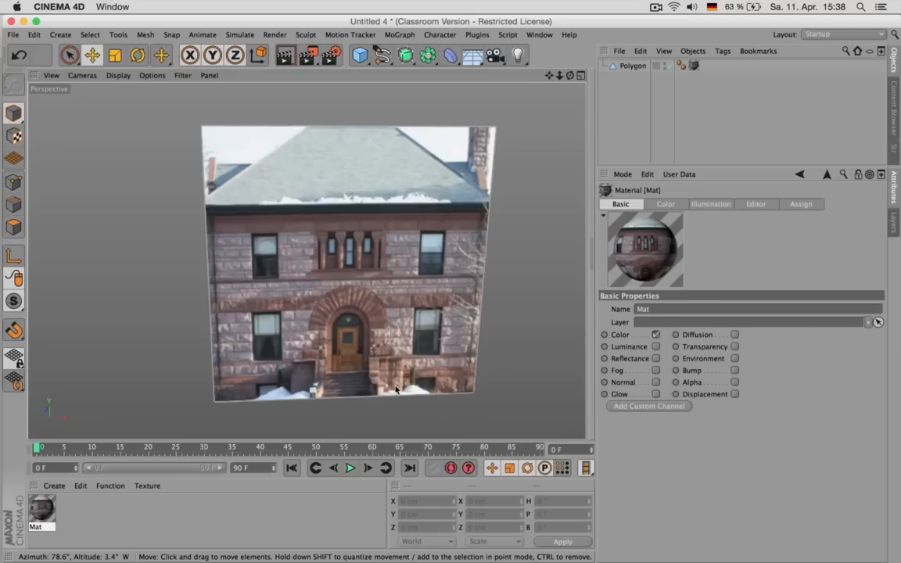
pyautogui.click(634, 65)
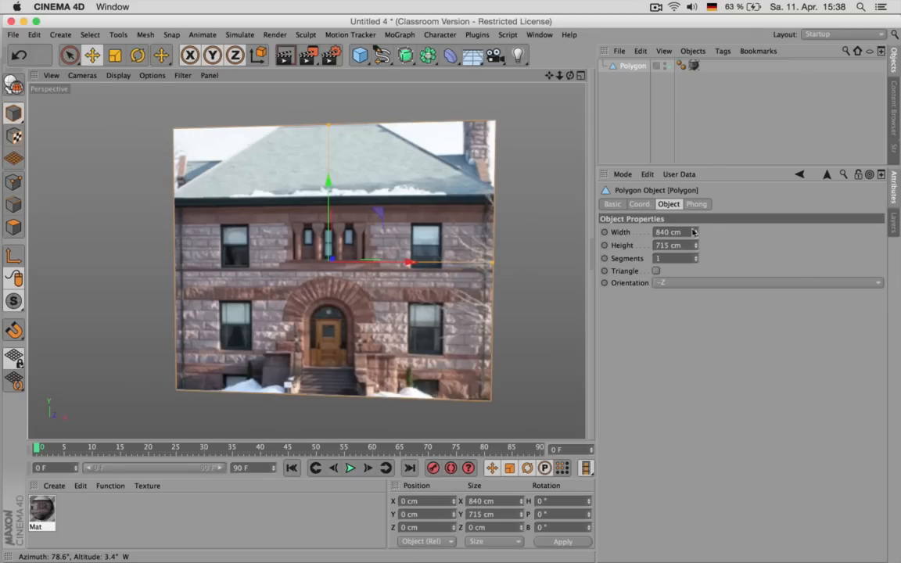
pyautogui.moveTo(616, 252)
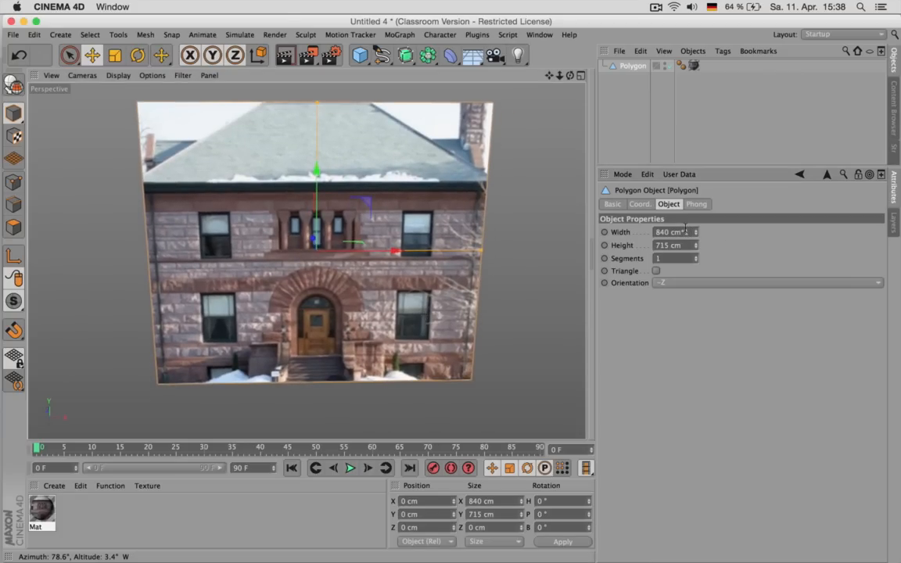
# Step: Size the Polygon plane to 840 × 715 cm, after trying a 40 cm*1.5 entry
pyautogui.write('40 cm*1.5')
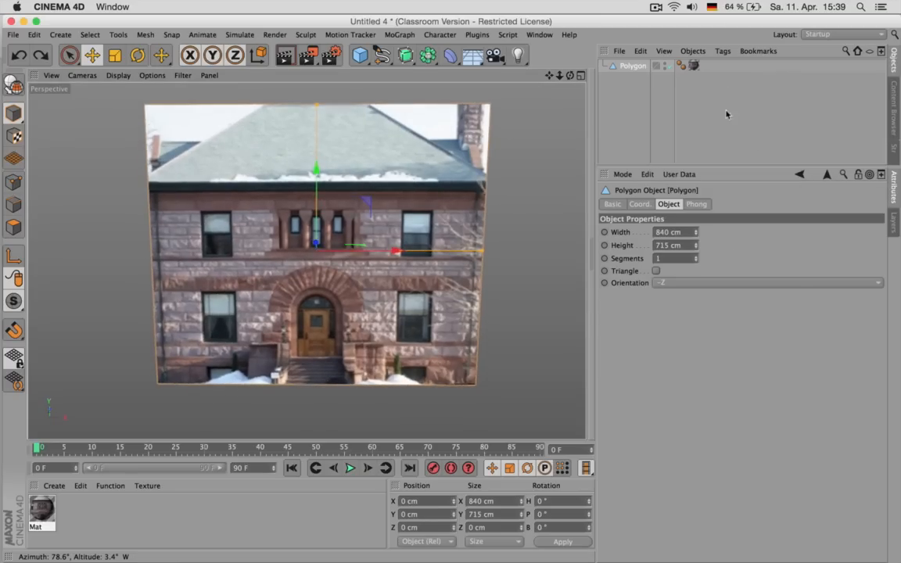
pyautogui.click(694, 66)
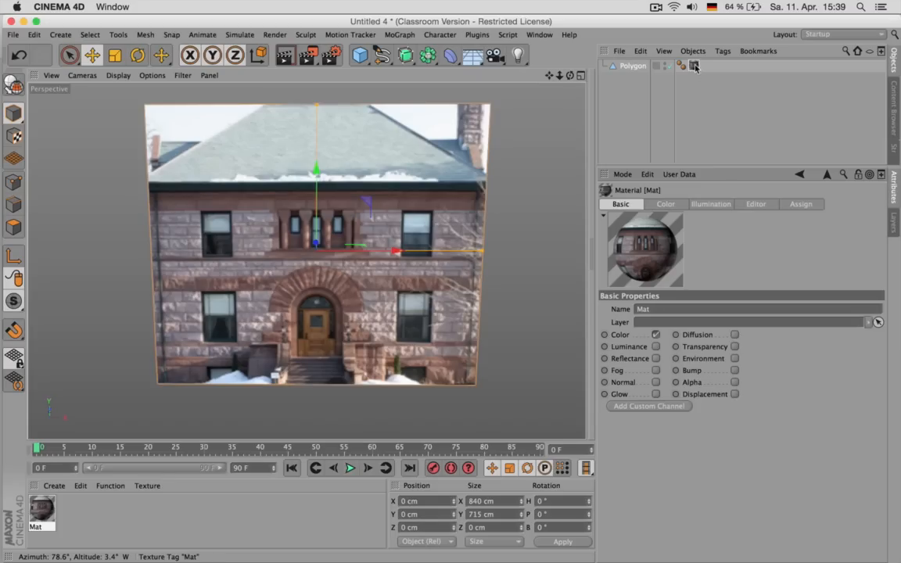
# Step: Open the facade material tag's Editor settings for Texture Preview Size
pyautogui.click(755, 204)
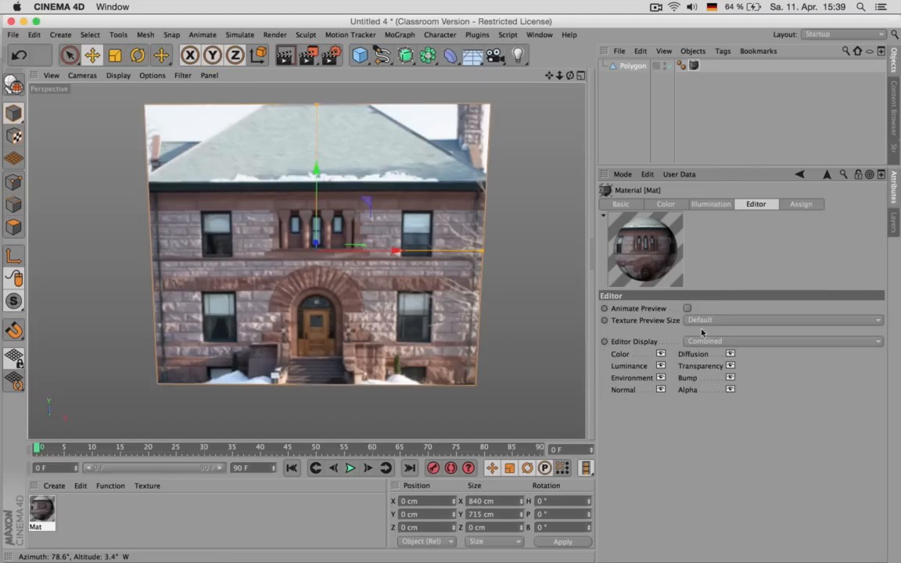
pyautogui.click(782, 320)
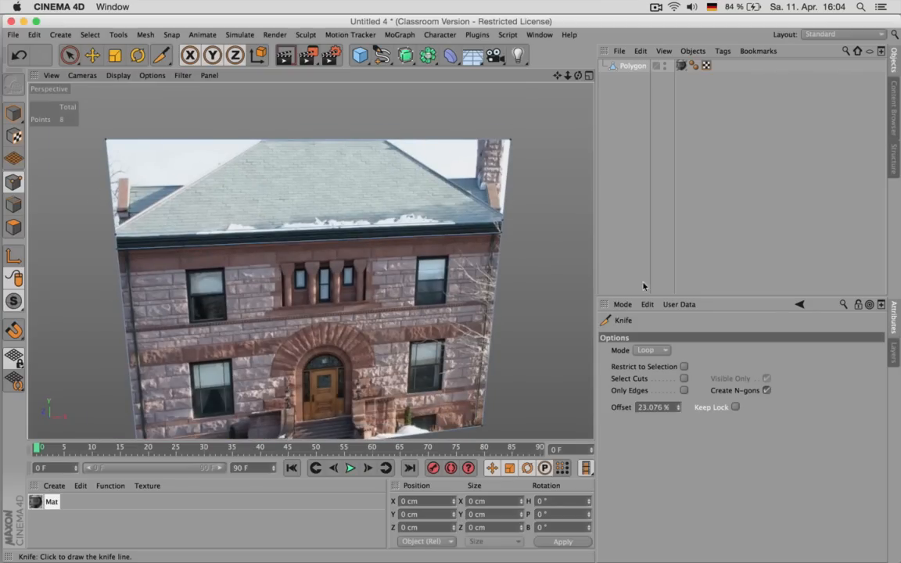
# Step: Switch the Knife tool to Line mode and cut along the roof's sloped edges
pyautogui.click(652, 350)
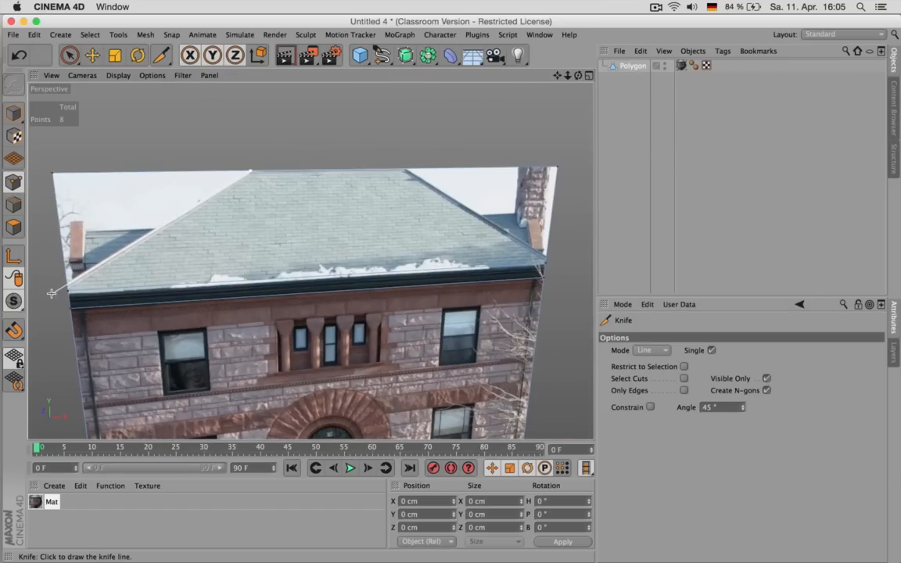
pyautogui.click(405, 169)
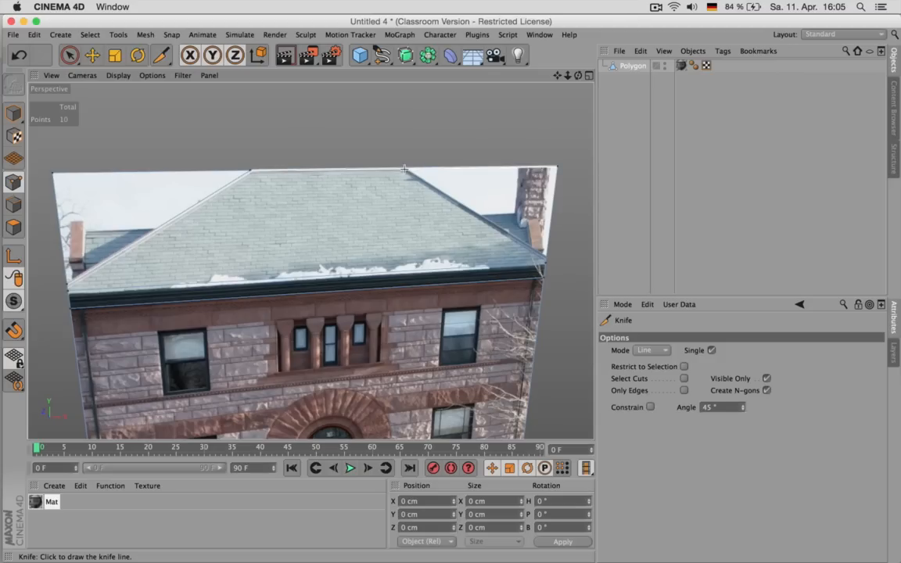
pyautogui.click(404, 169)
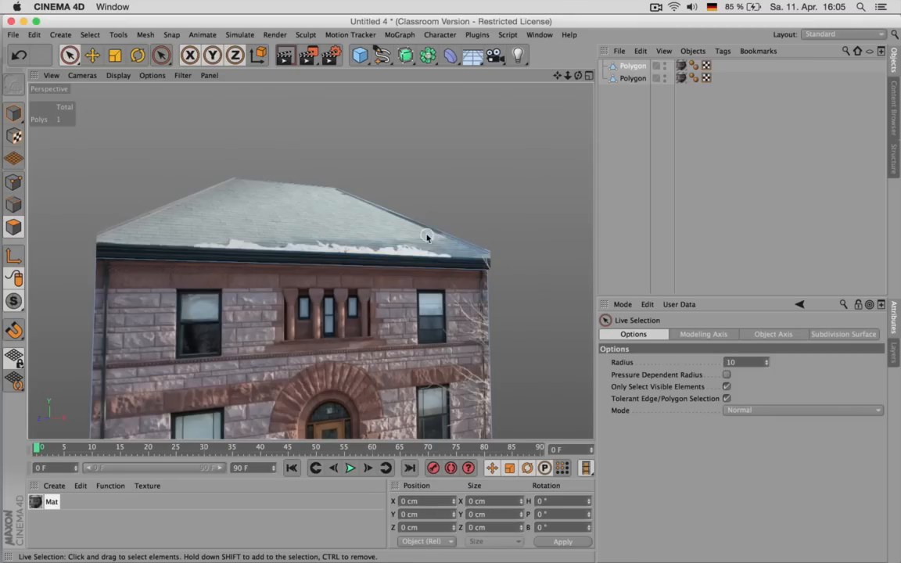
# Step: Select the separated second polygon object and name the pieces 'roof' and 'facade'
pyautogui.click(632, 78)
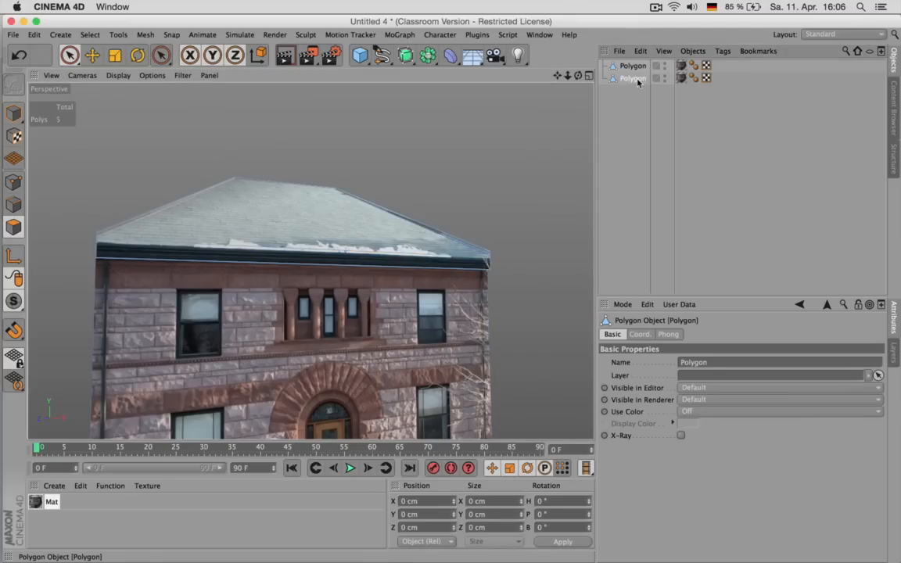
pyautogui.write('roof')
pyautogui.write('facade')
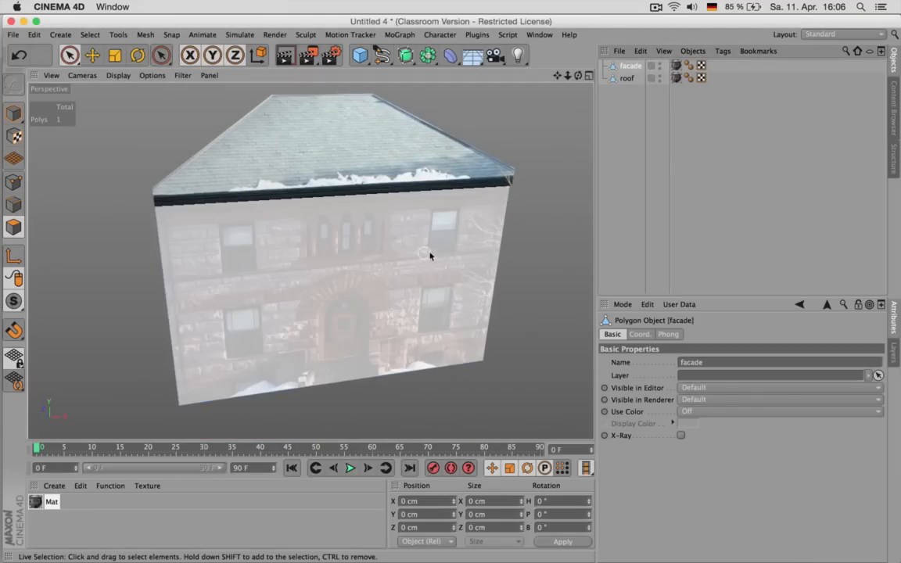
pyautogui.click(161, 55)
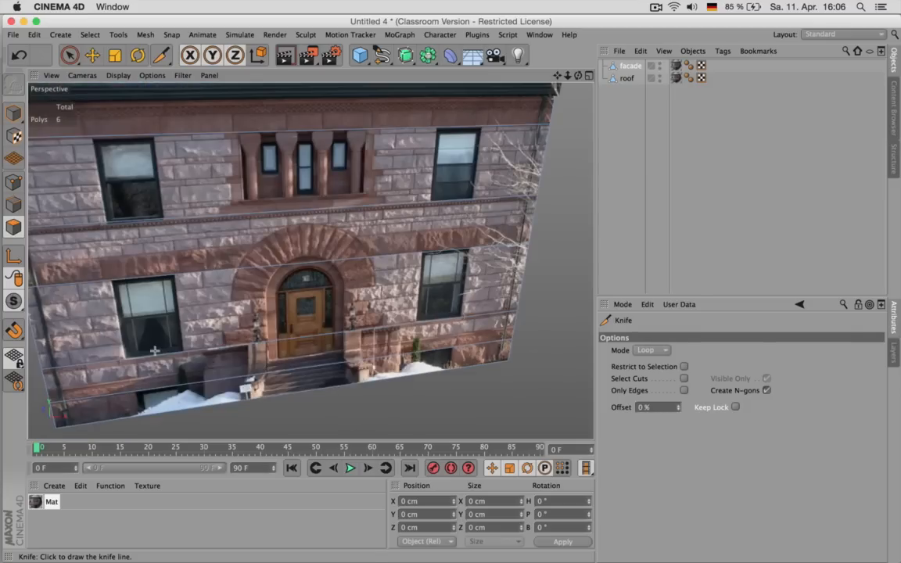
# Step: Add a horizontal cut, then vertical loop cuts at the left window and both door sides
pyautogui.moveTo(155, 350); pyautogui.dragTo(133, 421)
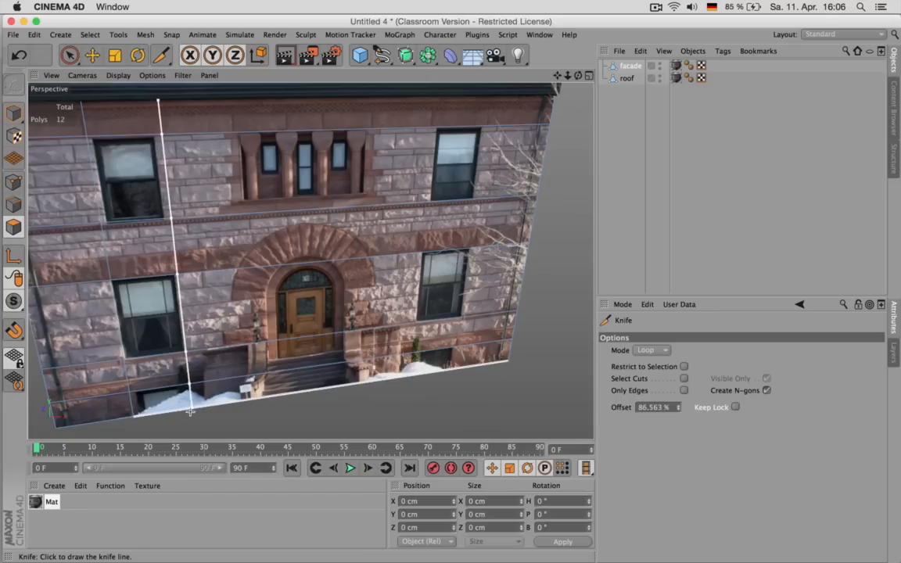
pyautogui.click(419, 381)
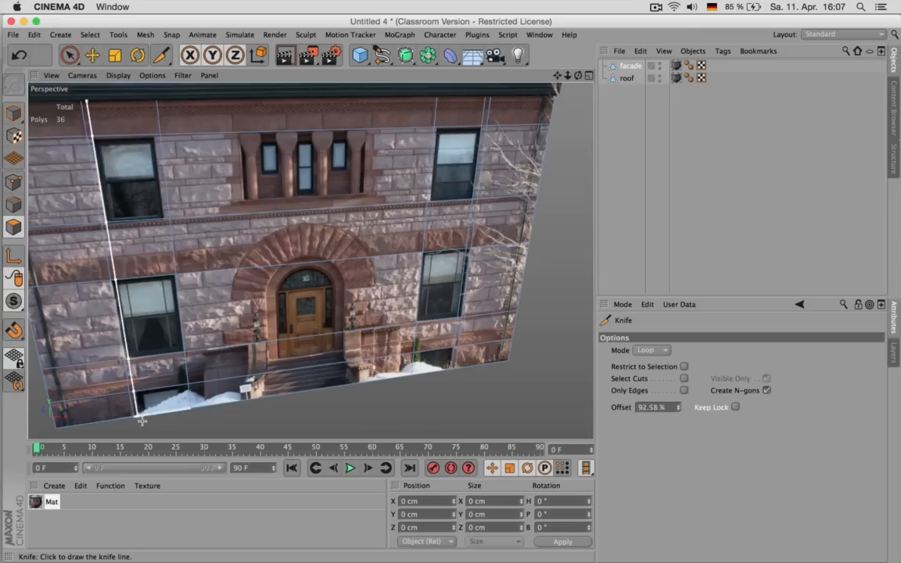
pyautogui.click(143, 422)
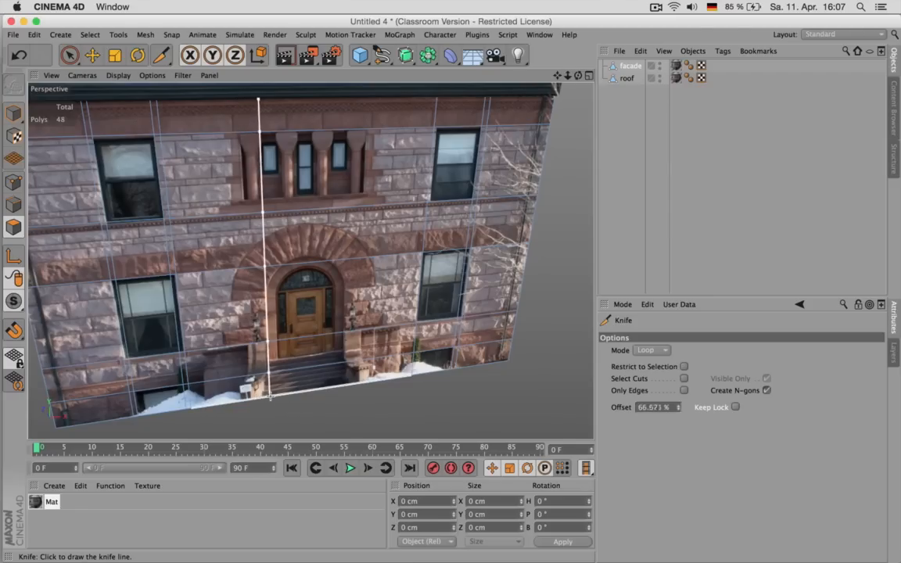
pyautogui.click(344, 394)
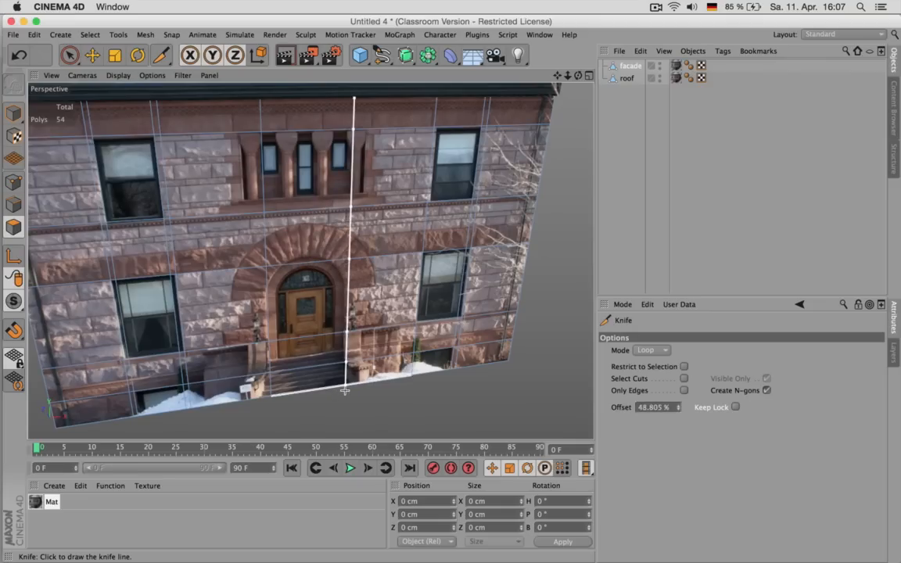
pyautogui.click(345, 391)
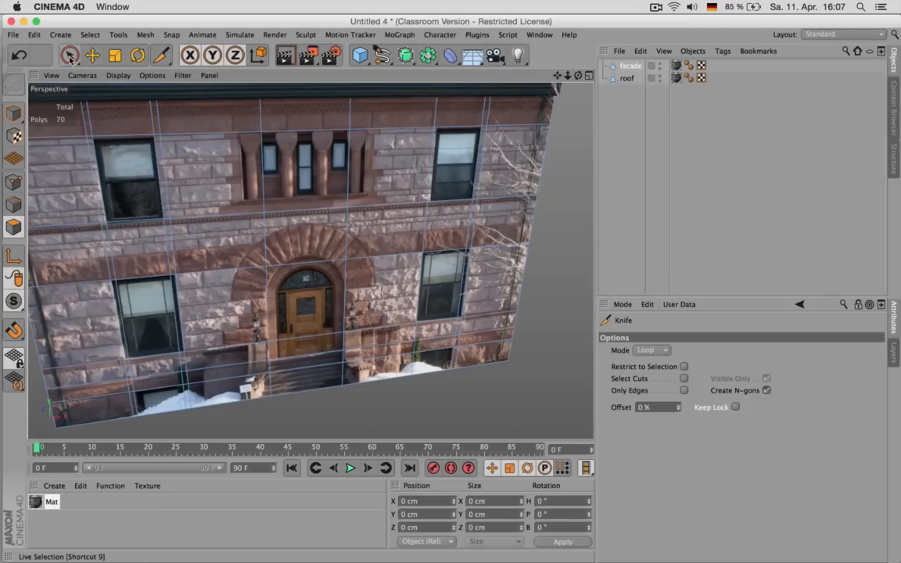
# Step: Switch to Live Selection and add the window polygons to the selection
pyautogui.click(70, 55)
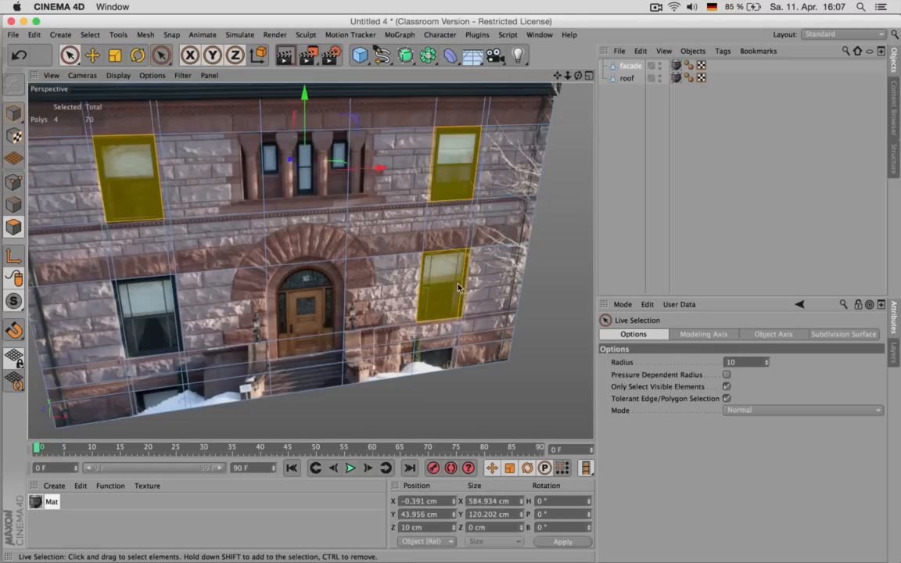
pyautogui.click(148, 316)
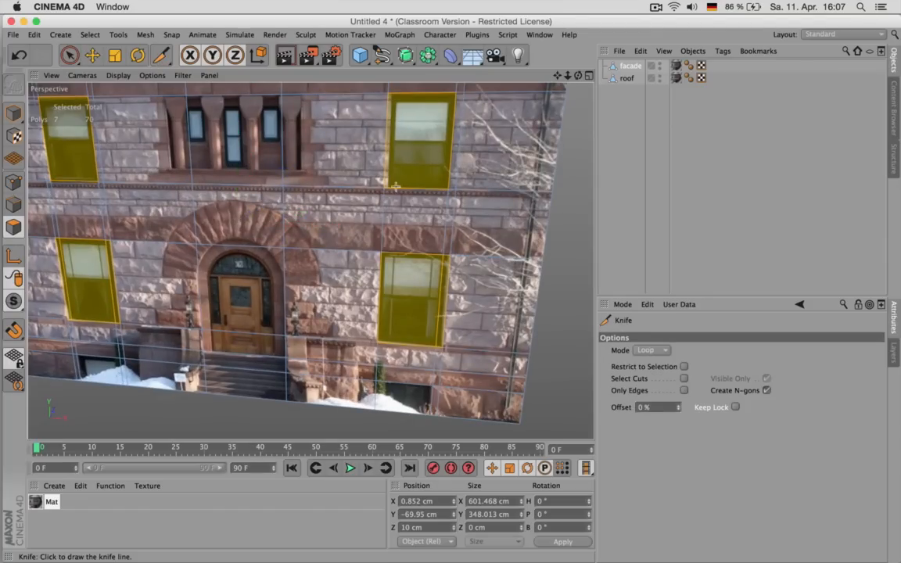
pyautogui.moveTo(398, 83); pyautogui.dragTo(383, 414)
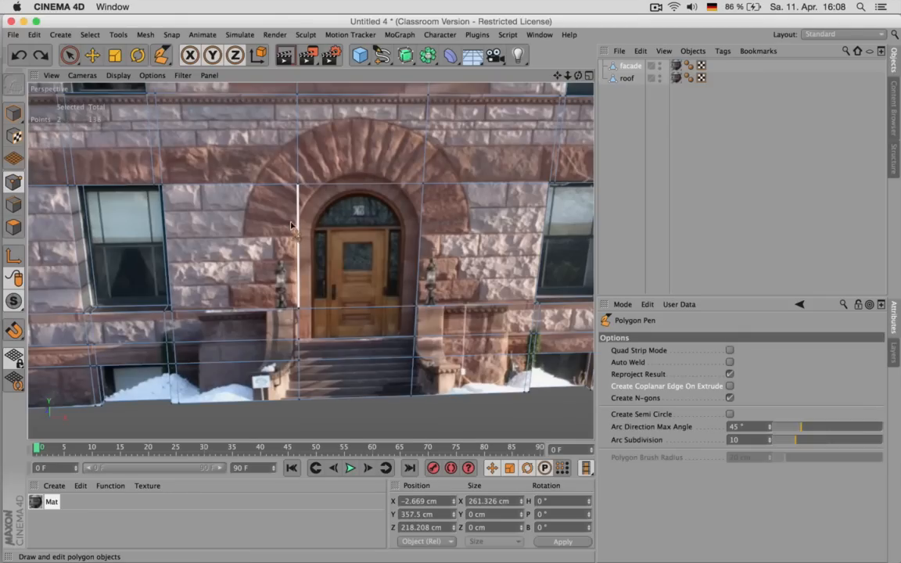
# Step: Draw a Polygon Pen cut along the door's left edge
pyautogui.click(315, 188)
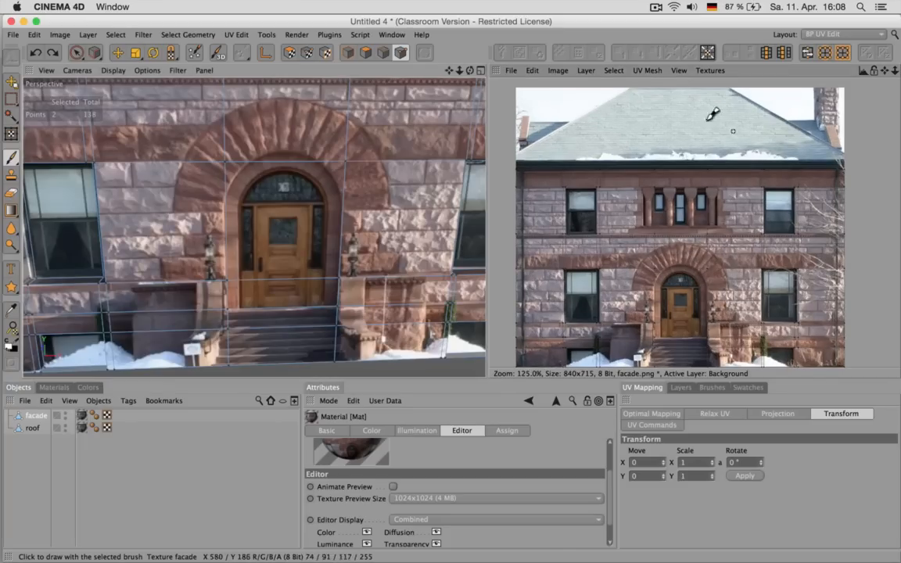
# Step: Show the UV mesh, select the facade object and activate the Mat material
pyautogui.click(647, 70)
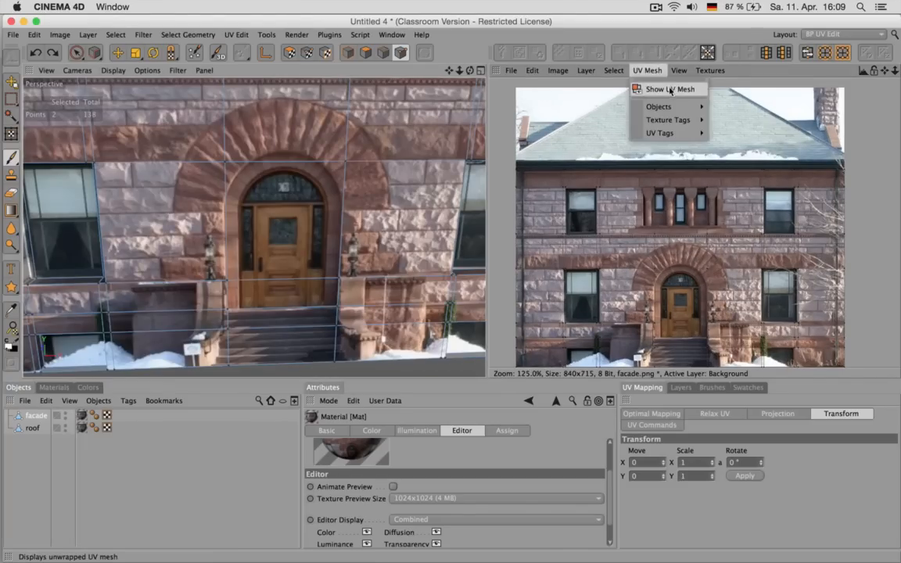
pyautogui.click(668, 89)
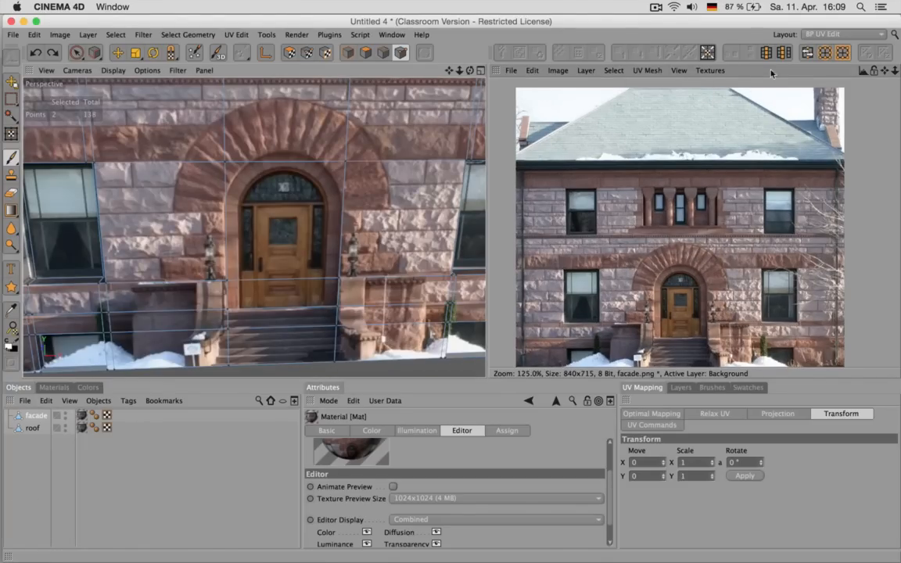
pyautogui.click(843, 34)
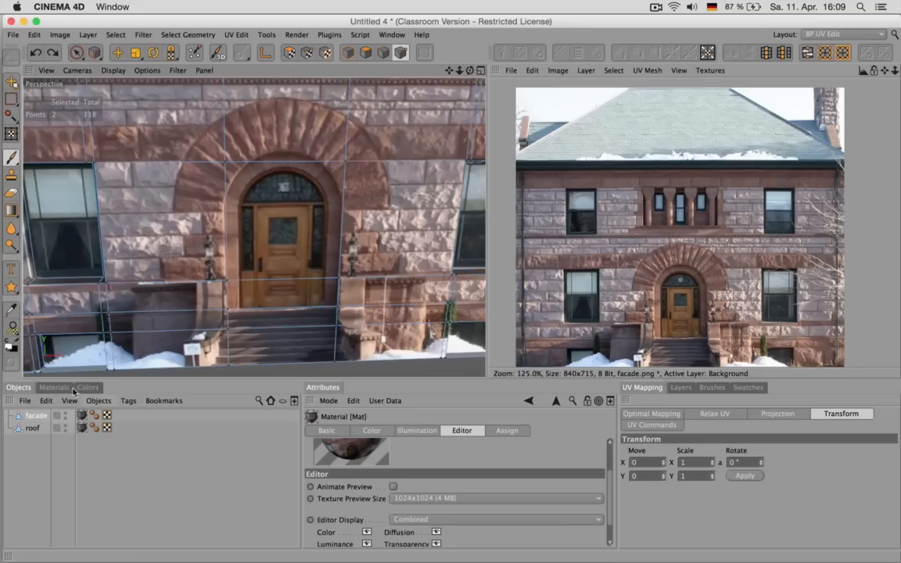
pyautogui.click(37, 415)
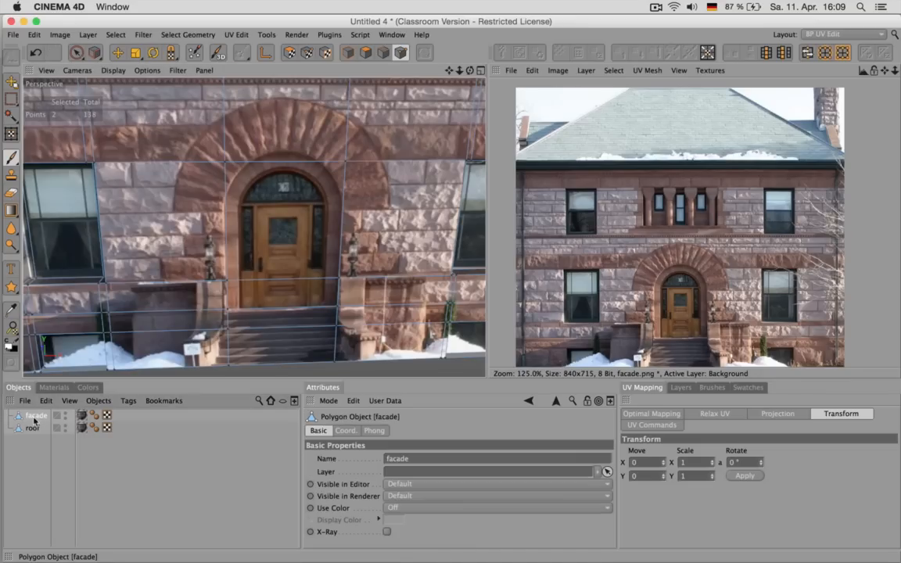
pyautogui.click(54, 388)
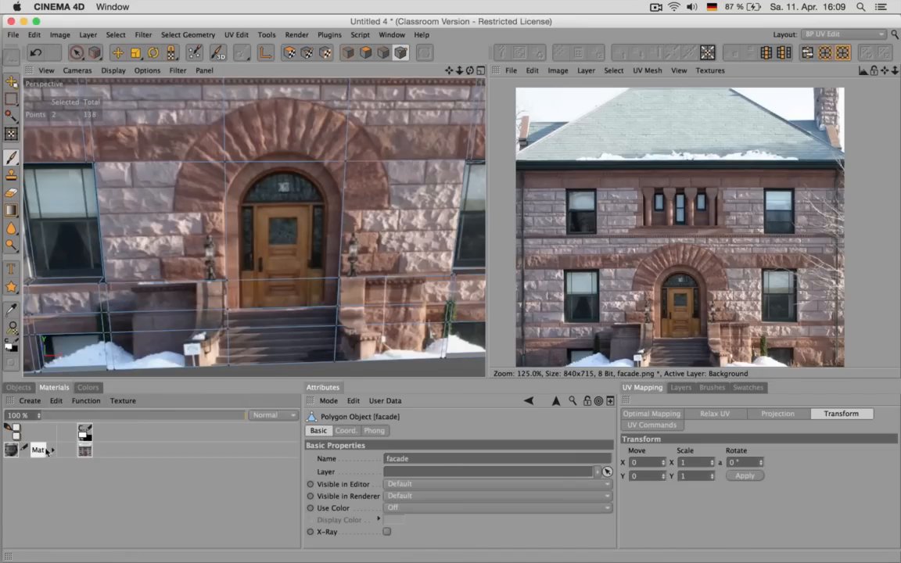
pyautogui.click(647, 70)
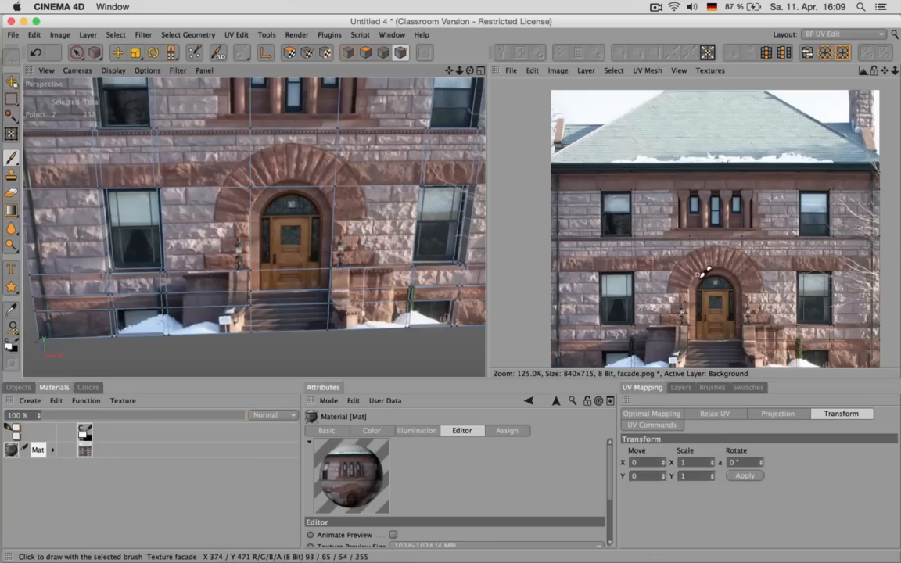
pyautogui.moveTo(659, 150)
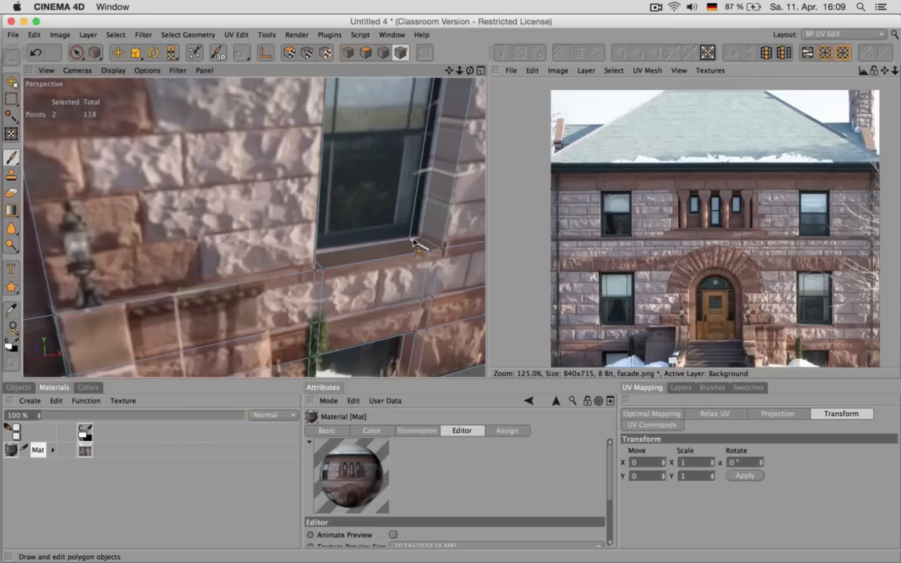
pyautogui.moveTo(416, 237)
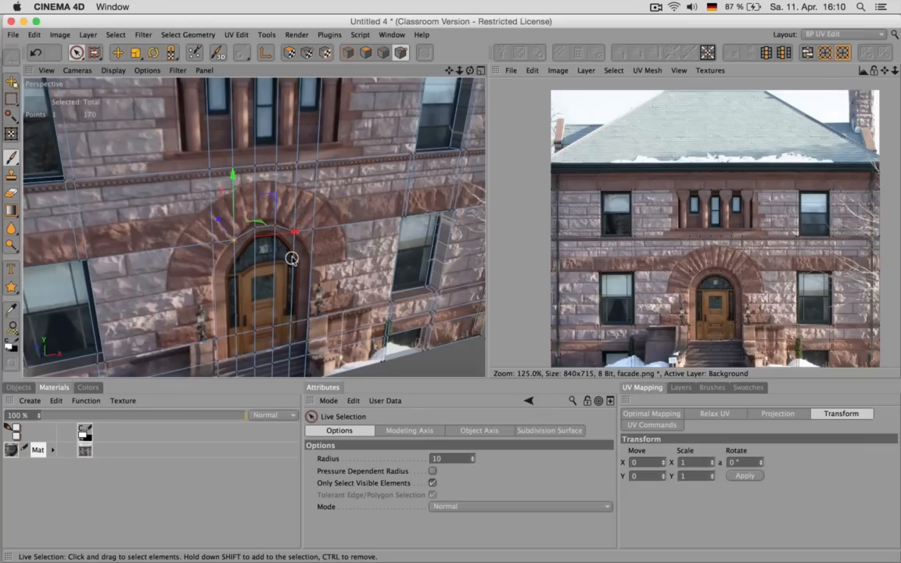
# Step: Drag a door-arch point upward so it follows the door curve
pyautogui.moveTo(292, 259); pyautogui.dragTo(266, 182)
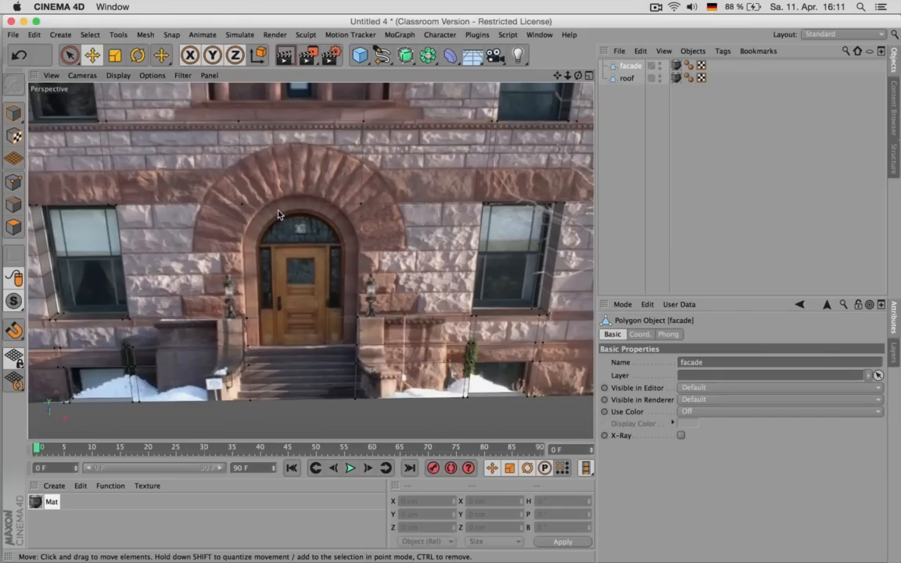
pyautogui.moveTo(362, 218)
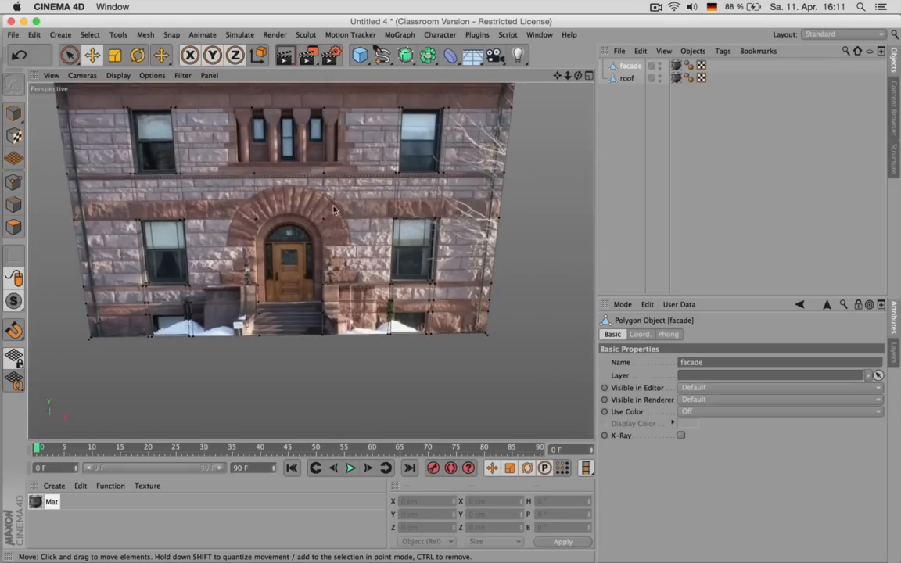
pyautogui.moveTo(371, 230)
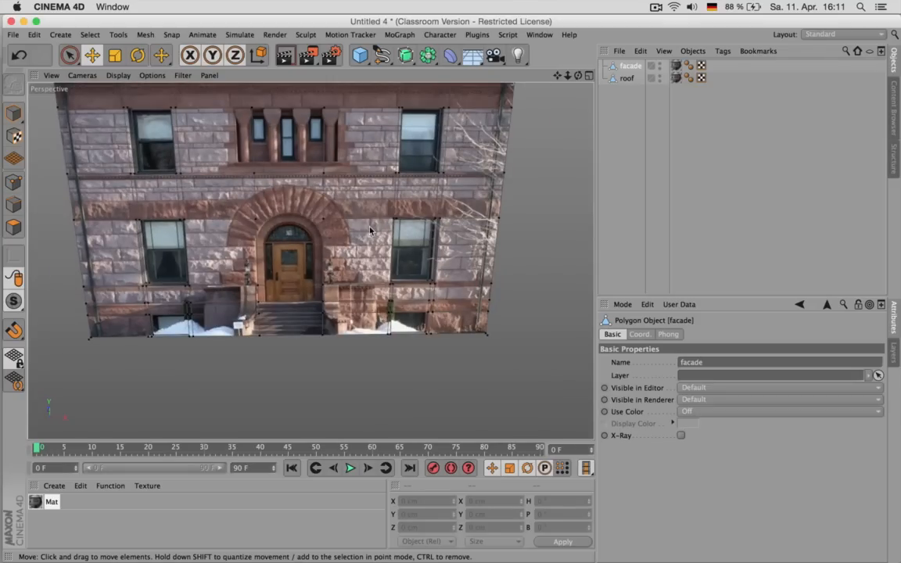
pyautogui.moveTo(290, 253)
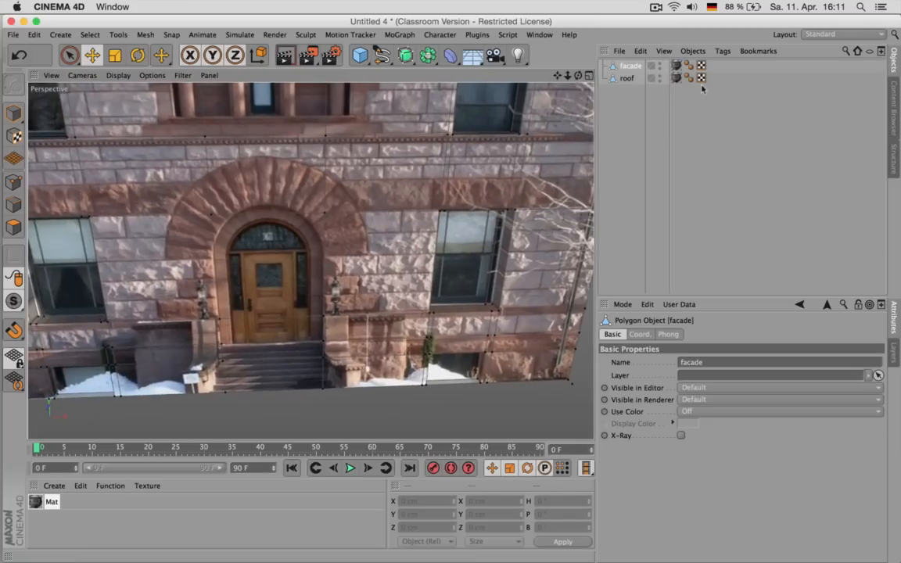
pyautogui.moveTo(675, 72)
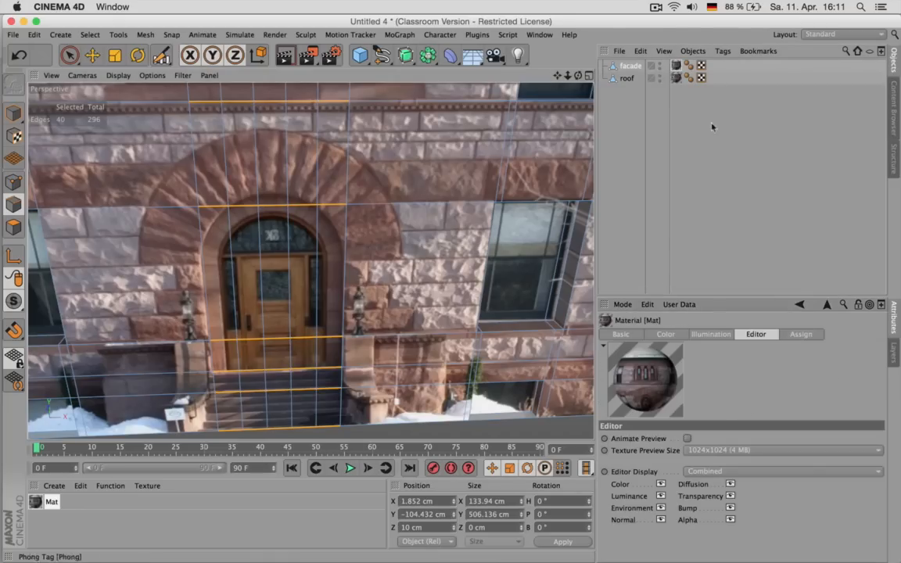
# Step: Set the facade texture tag's projection to Flat
pyautogui.click(675, 65)
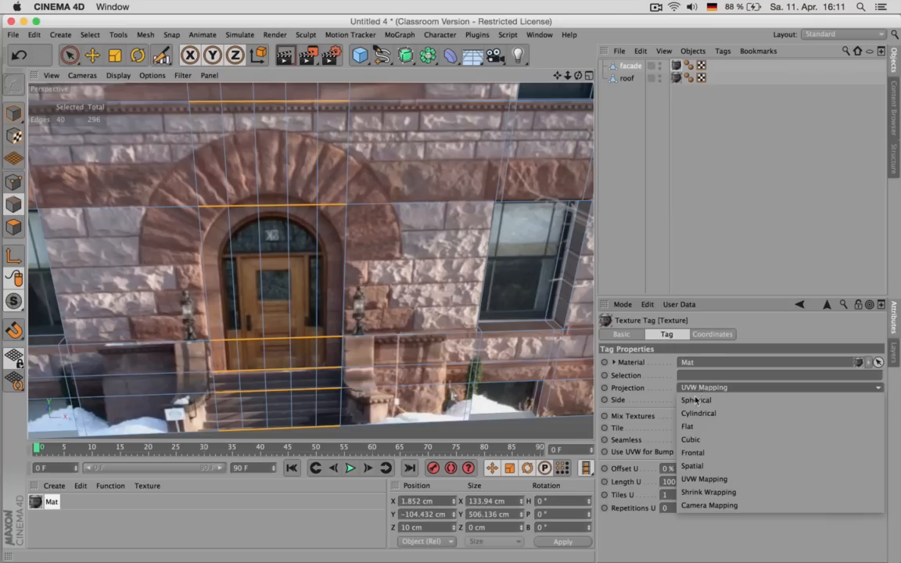
pyautogui.moveTo(700, 426)
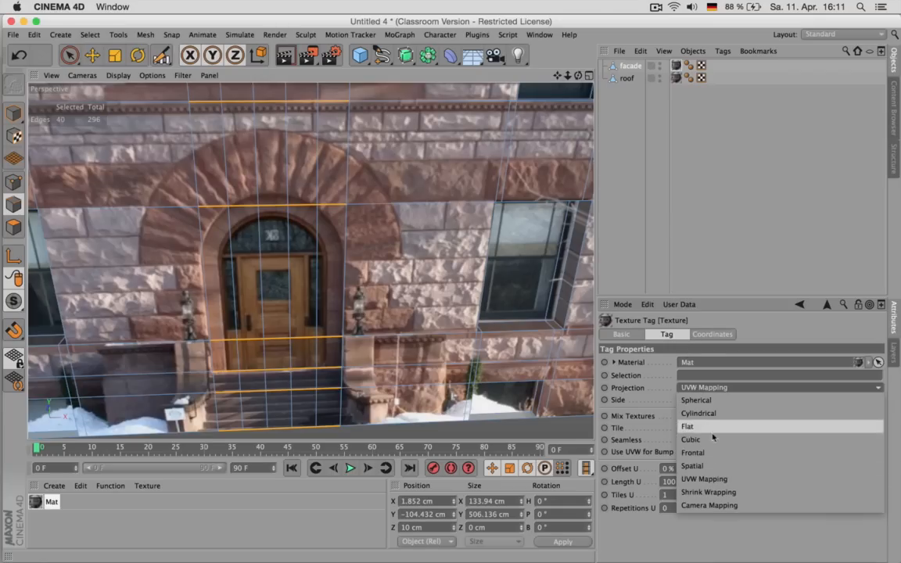
pyautogui.click(692, 452)
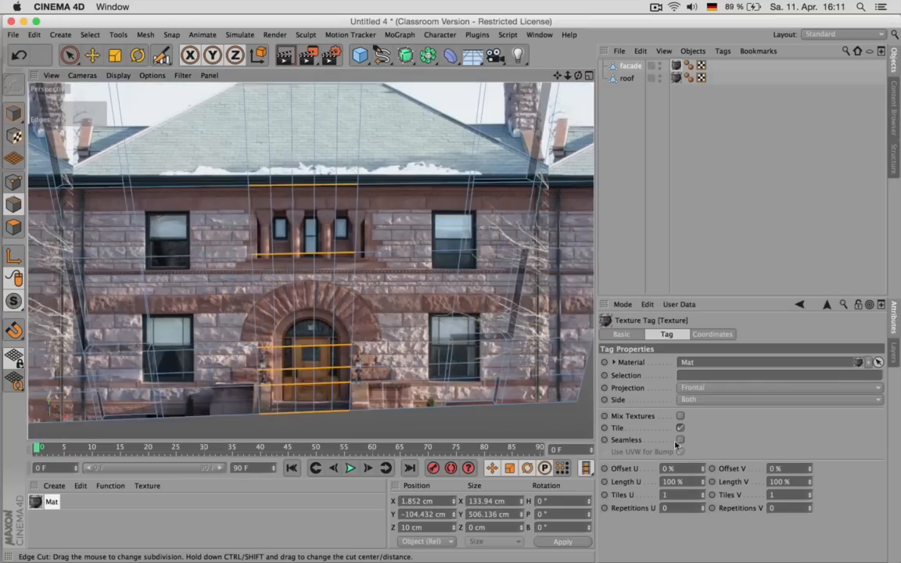
pyautogui.click(778, 387)
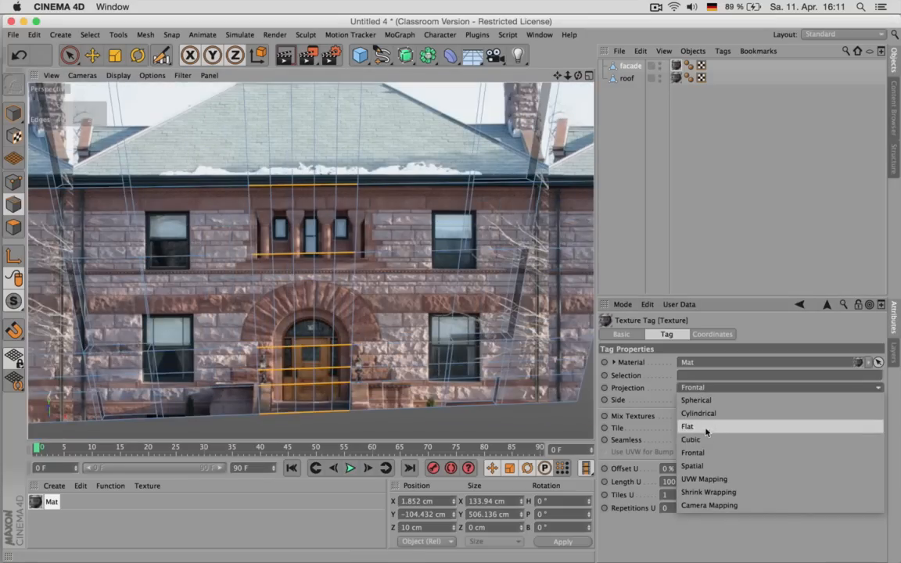
pyautogui.click(687, 426)
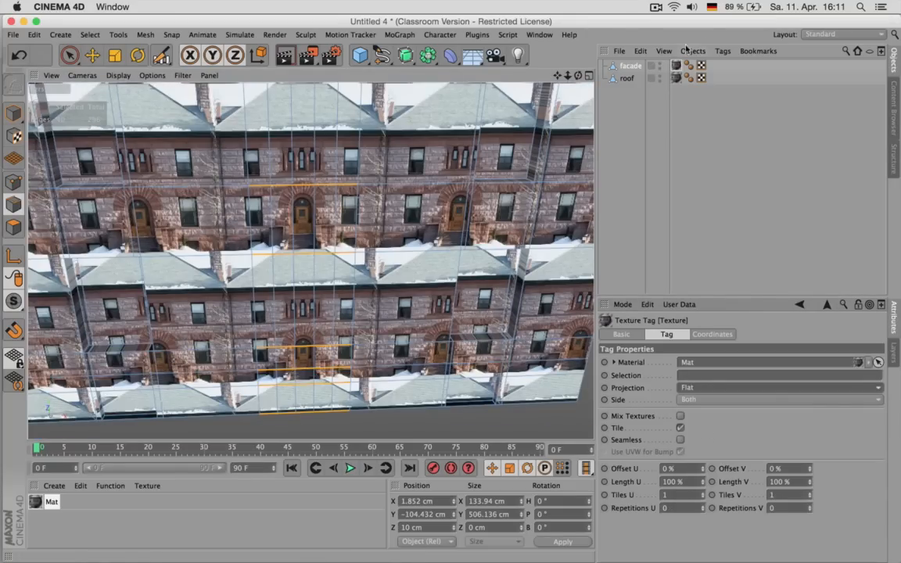
# Step: Fit the texture to the facade object with Tags > Fit to Object
pyautogui.click(693, 51)
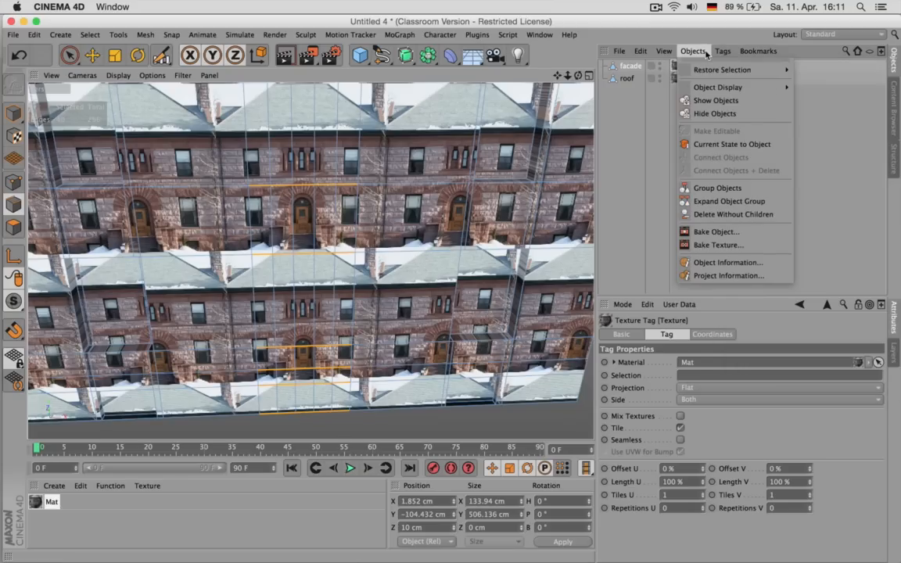
pyautogui.click(722, 51)
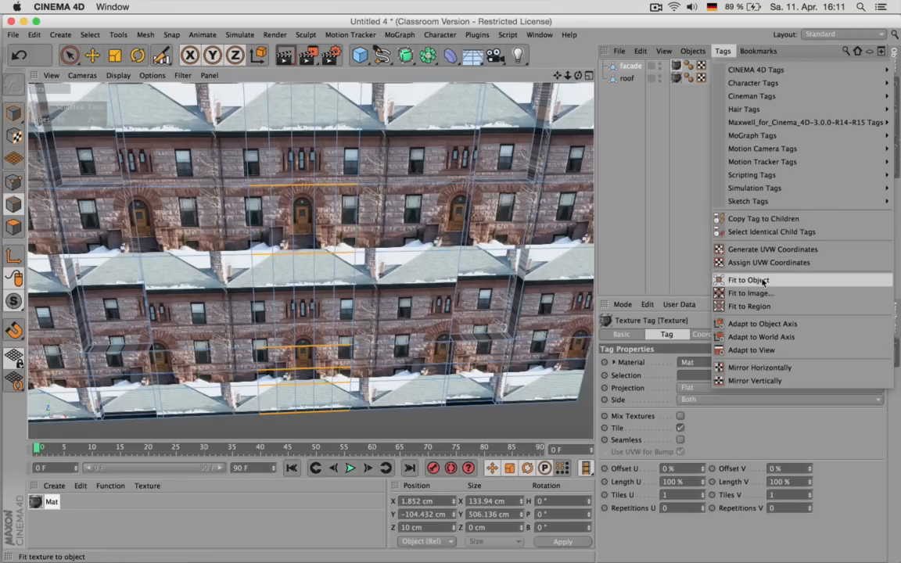
pyautogui.click(748, 279)
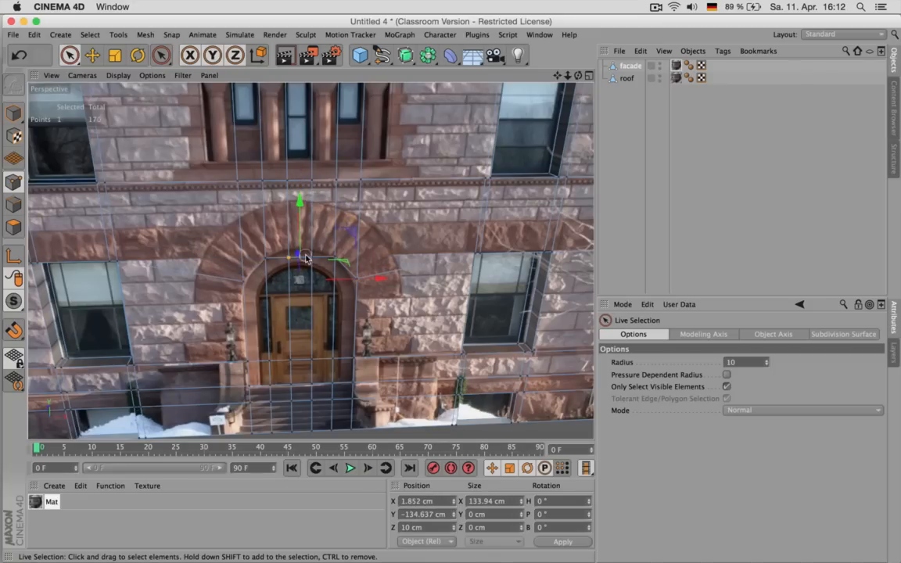
# Step: Raise two door-arch points and knife-cut a vertical loop beside the steps
pyautogui.moveTo(301, 258); pyautogui.dragTo(301, 191)
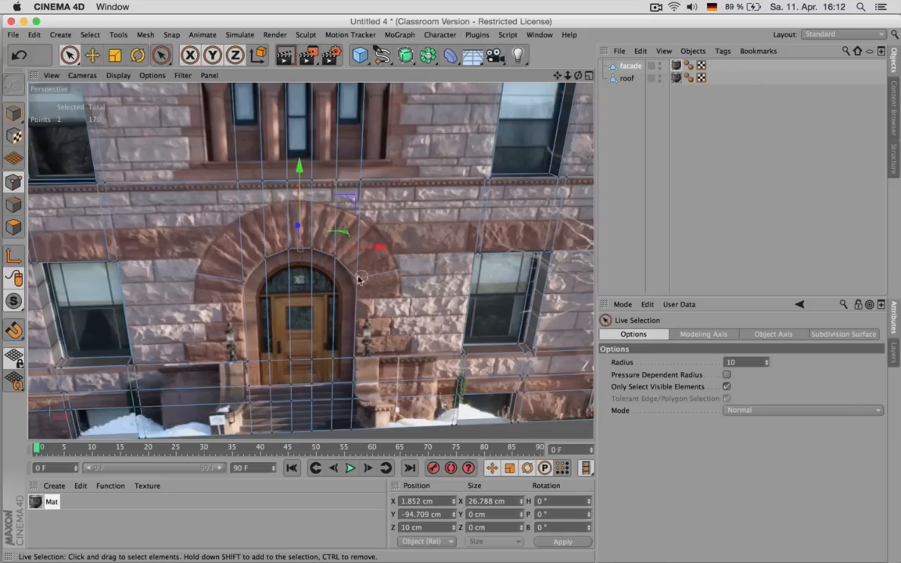
pyautogui.moveTo(359, 278); pyautogui.dragTo(301, 208)
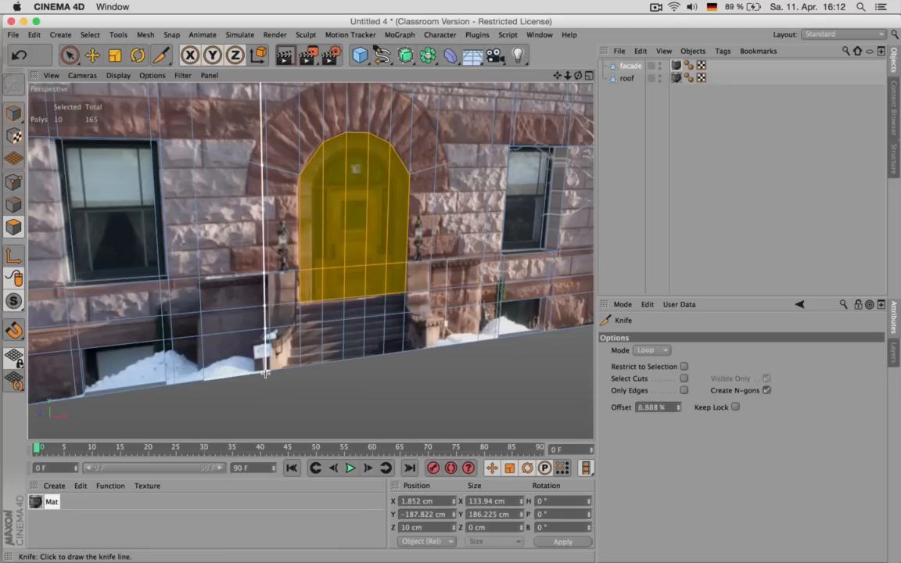
pyautogui.moveTo(266, 374); pyautogui.dragTo(254, 373)
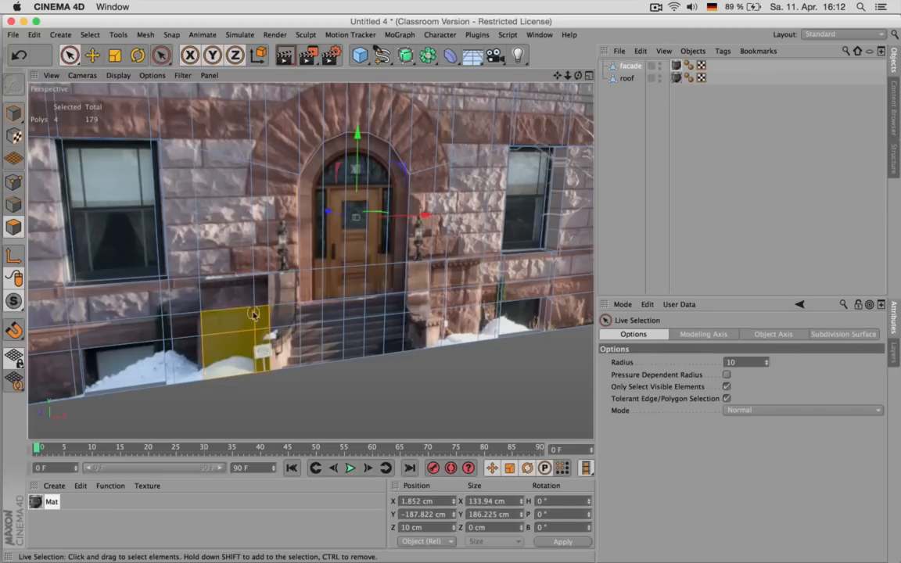
# Step: Select the wall faces below the door and switch to Extrude
pyautogui.moveTo(254, 313); pyautogui.dragTo(376, 340)
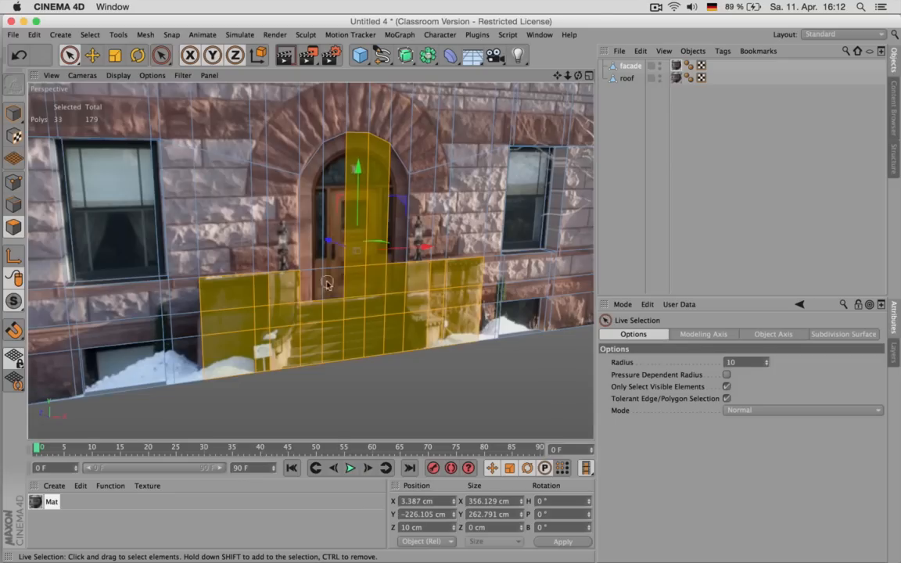
pyautogui.click(363, 262)
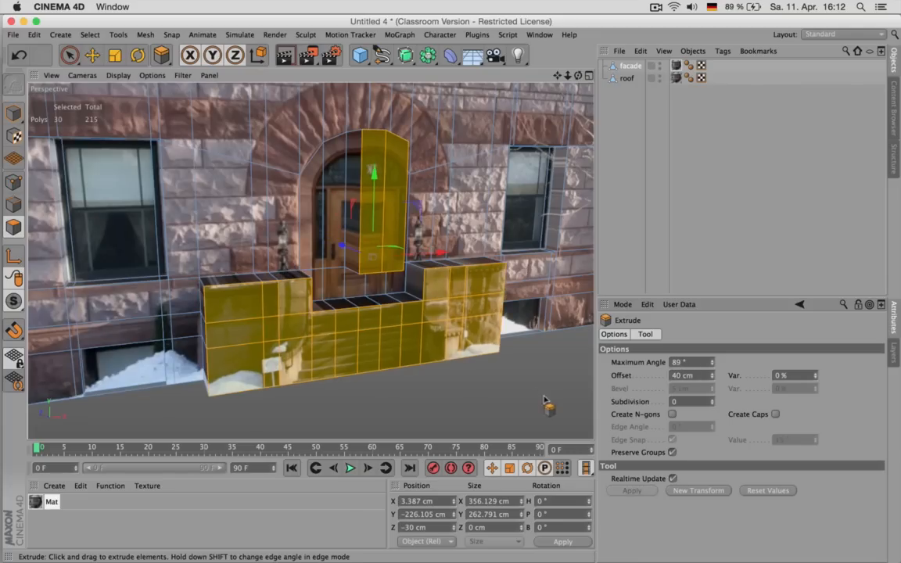
pyautogui.moveTo(332, 293)
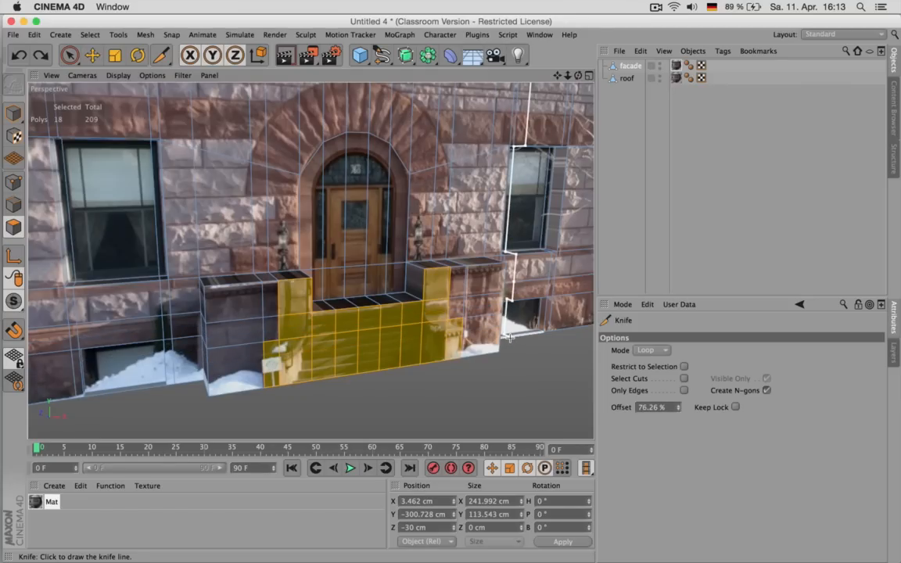
# Step: Set the Knife to Plane mode on X-Z, entering cut values 5 and 10
pyautogui.click(651, 349)
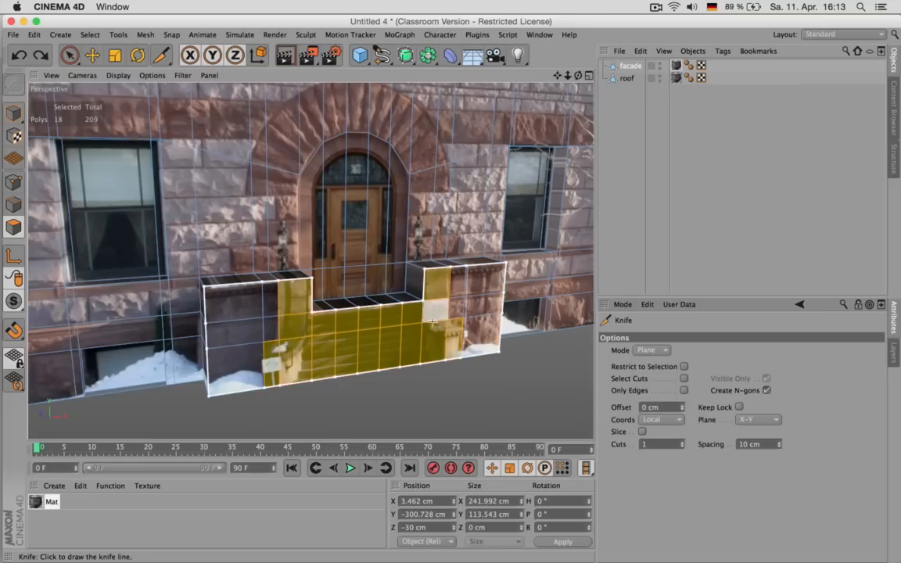
pyautogui.click(757, 420)
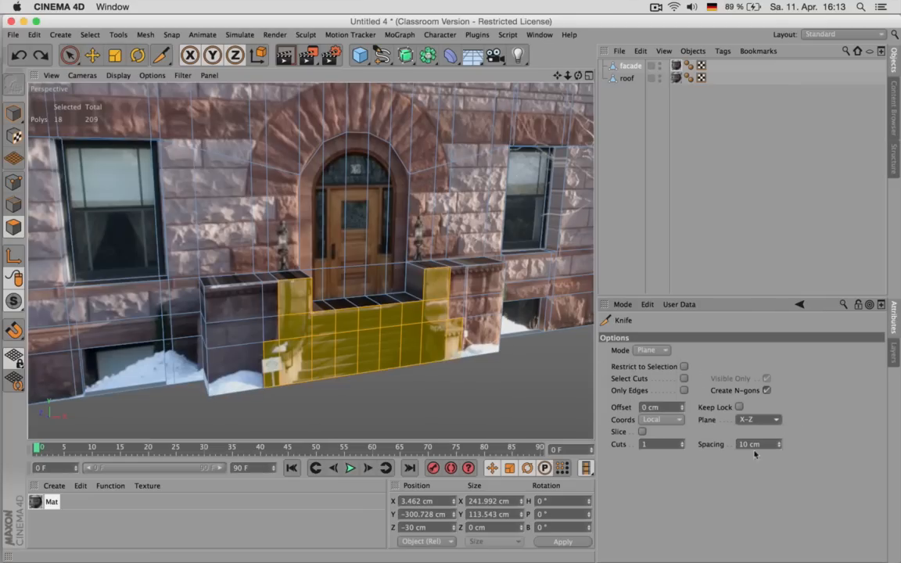
pyautogui.click(755, 443)
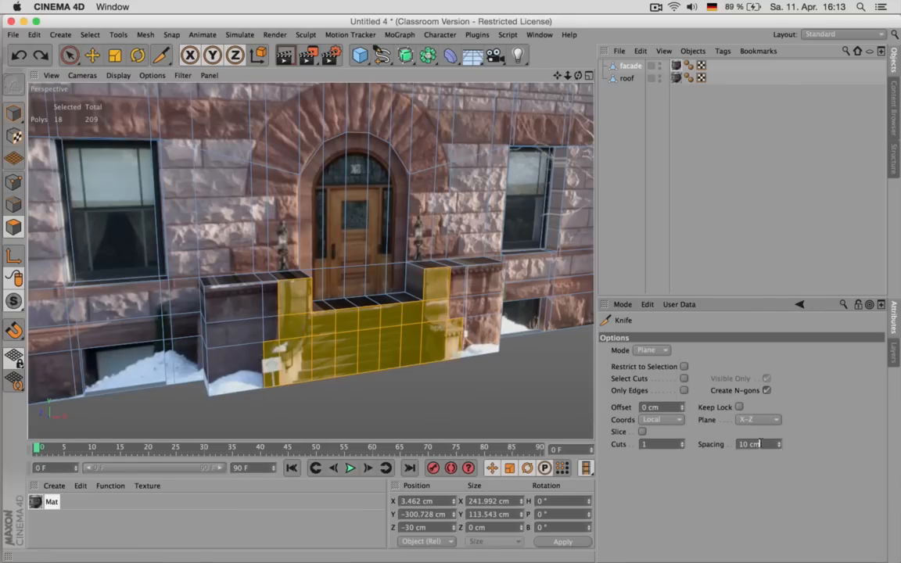
pyautogui.write('5')
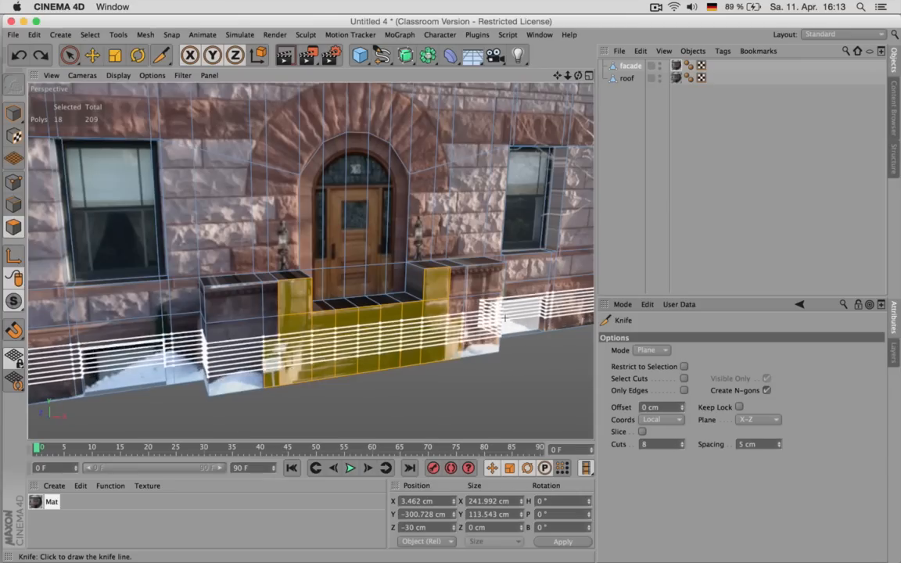
pyautogui.write('10')
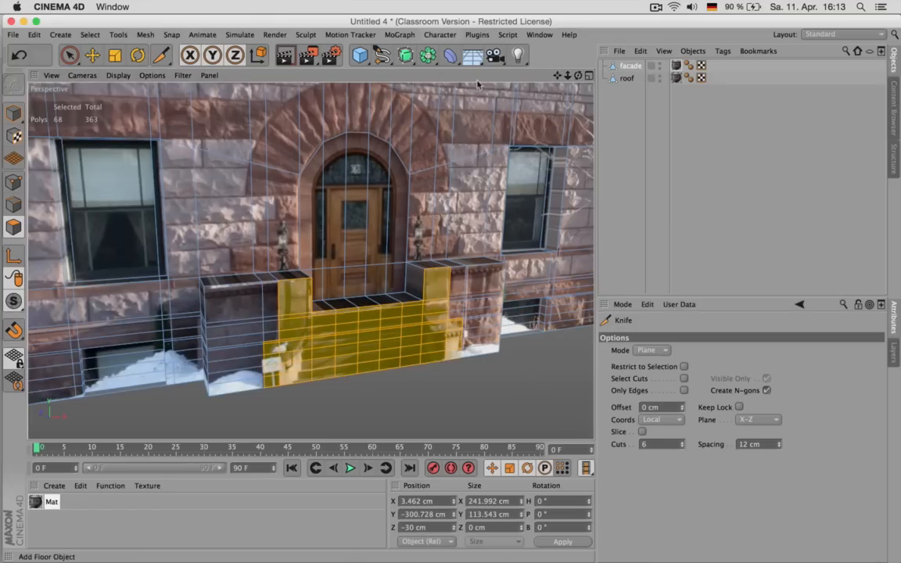
pyautogui.click(70, 55)
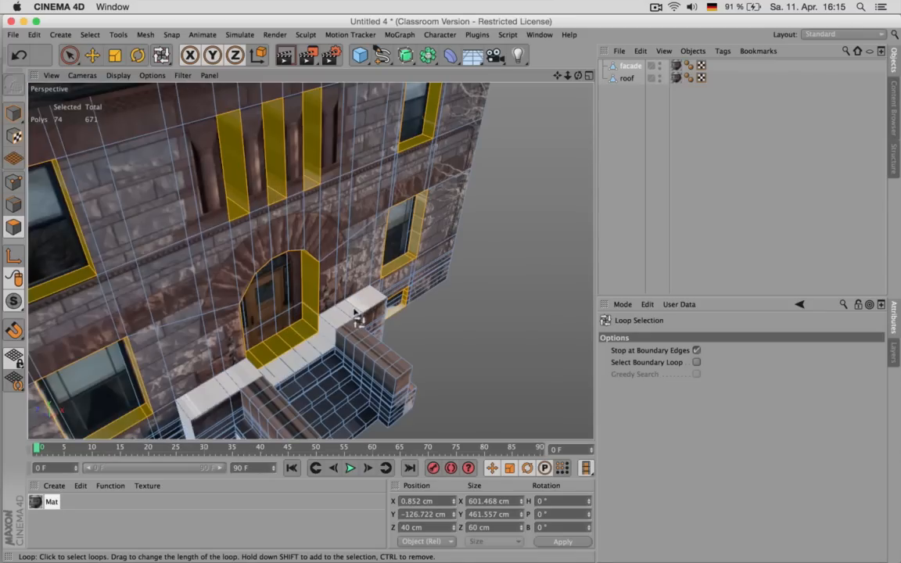
# Step: Orbit out to view the whole facade and its selected window reveals
pyautogui.moveTo(352, 313); pyautogui.dragTo(324, 183)
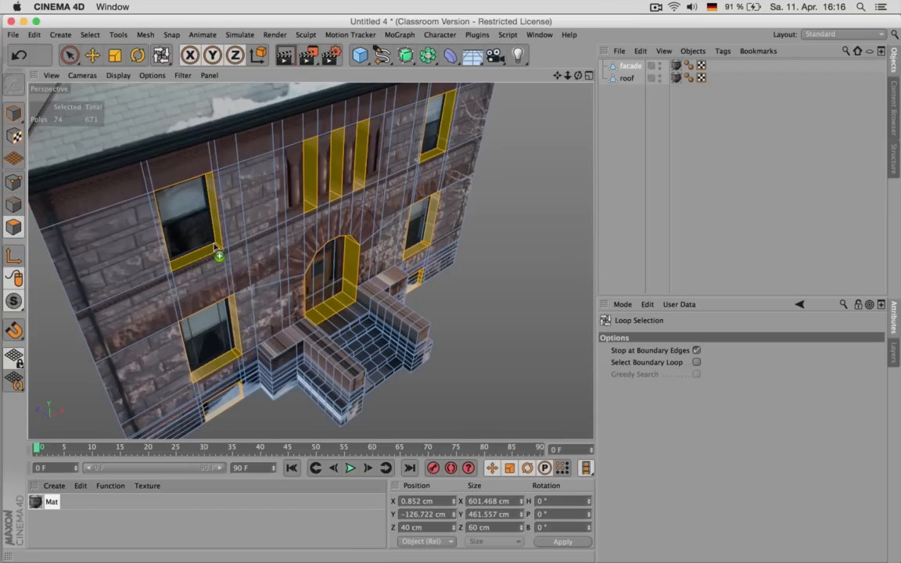
# Step: Set the new texture tag to Flat projection and view its Coordinates
pyautogui.click(713, 65)
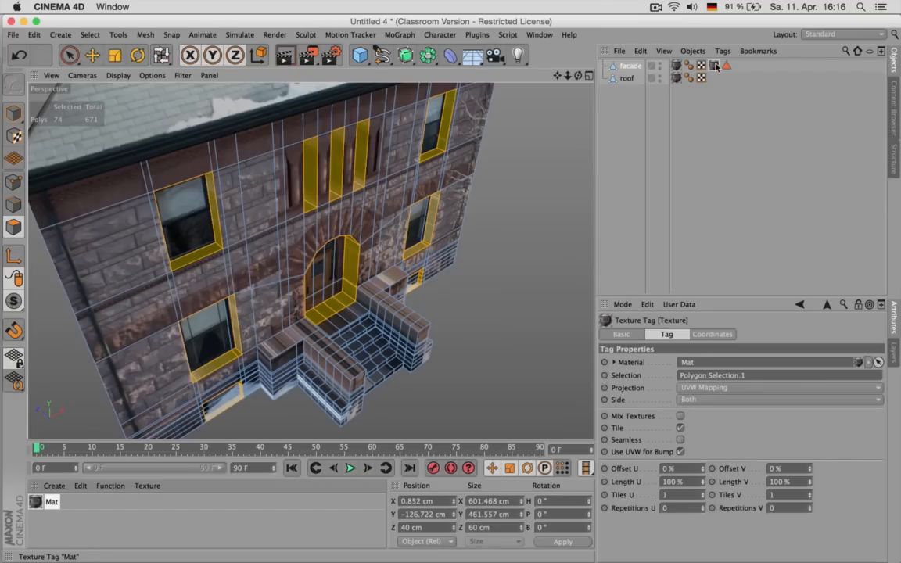
pyautogui.click(778, 387)
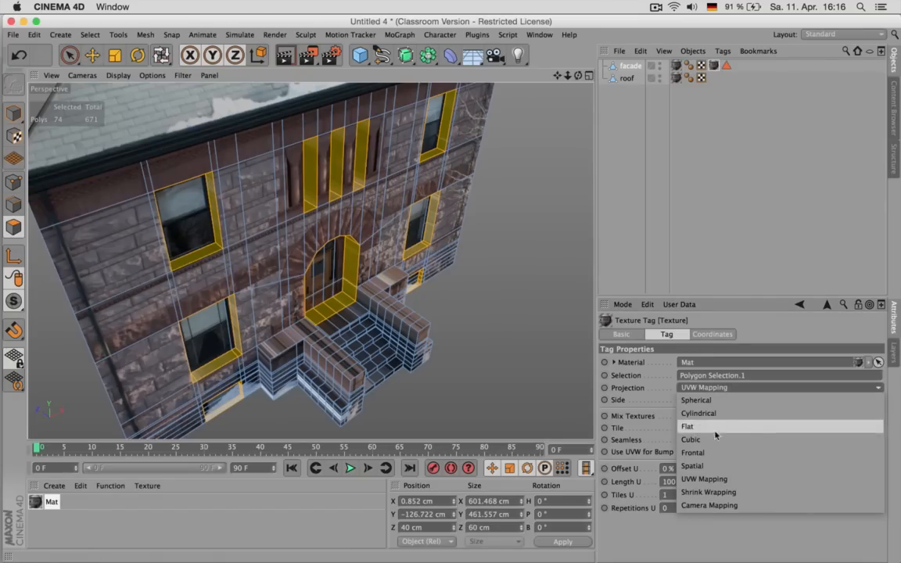
pyautogui.click(691, 439)
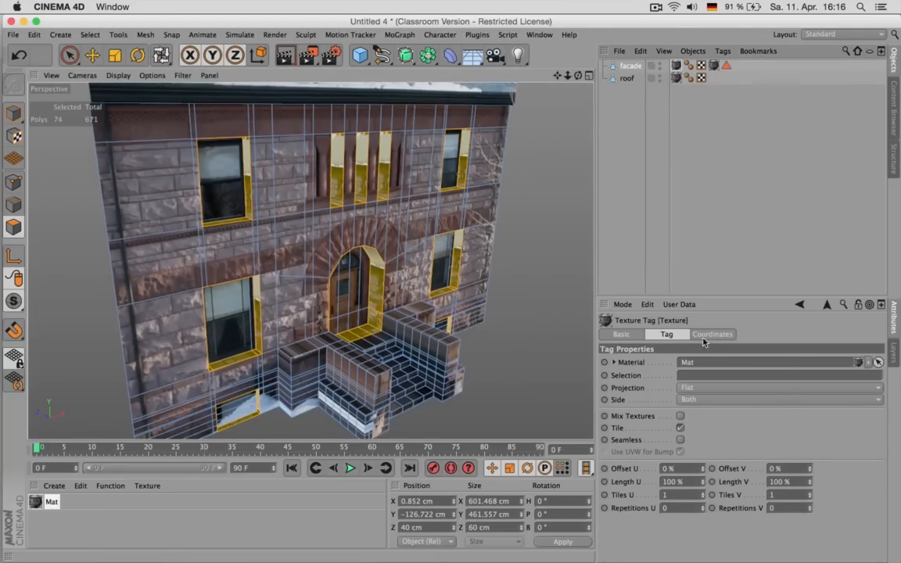
pyautogui.click(712, 334)
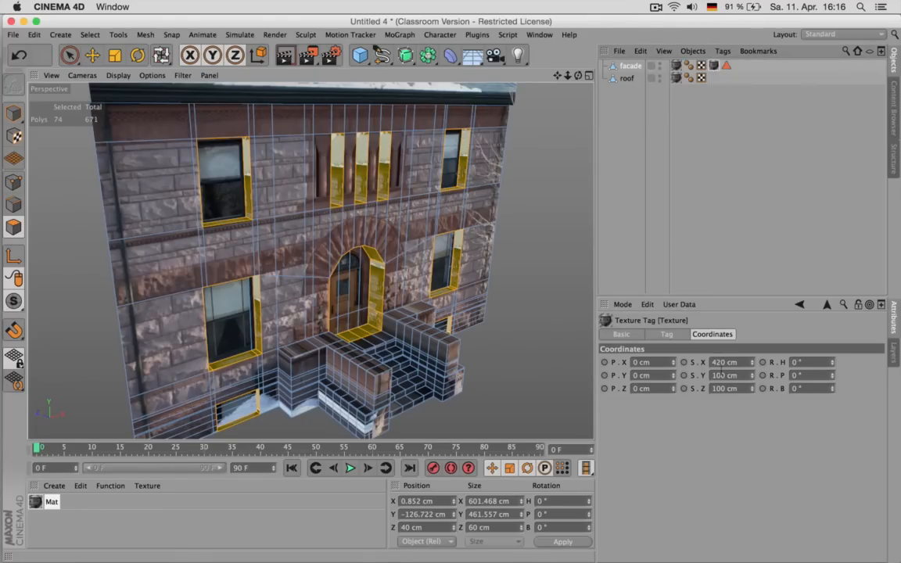
# Step: Browse the Tags menu's texture fitting commands
pyautogui.click(721, 50)
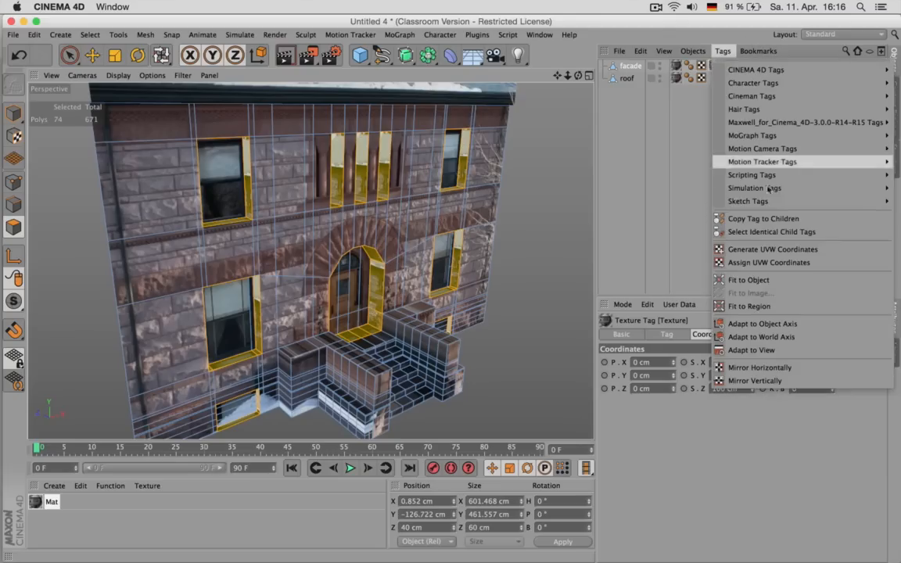
pyautogui.moveTo(759, 201)
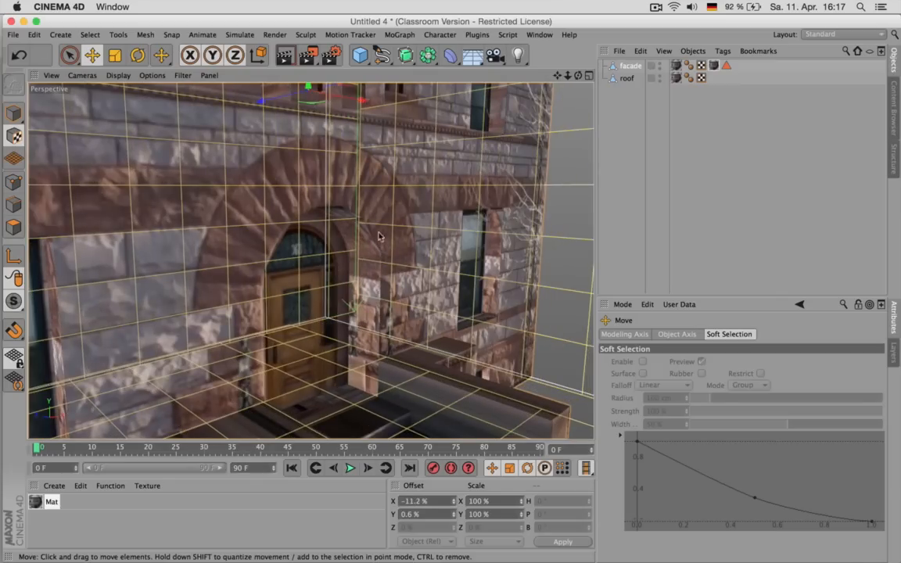
pyautogui.moveTo(308, 253)
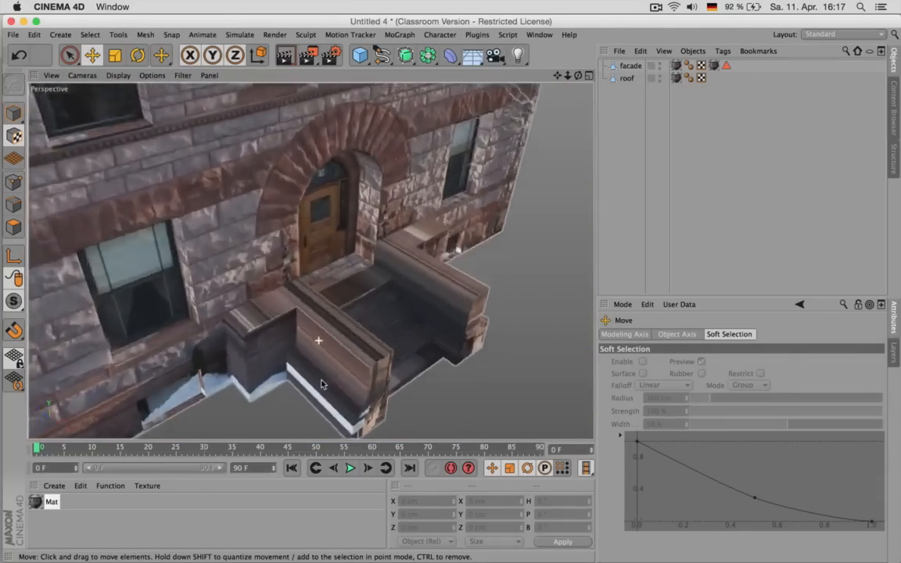
# Step: Start selecting the front steps' polygons with Live Selection
pyautogui.click(630, 66)
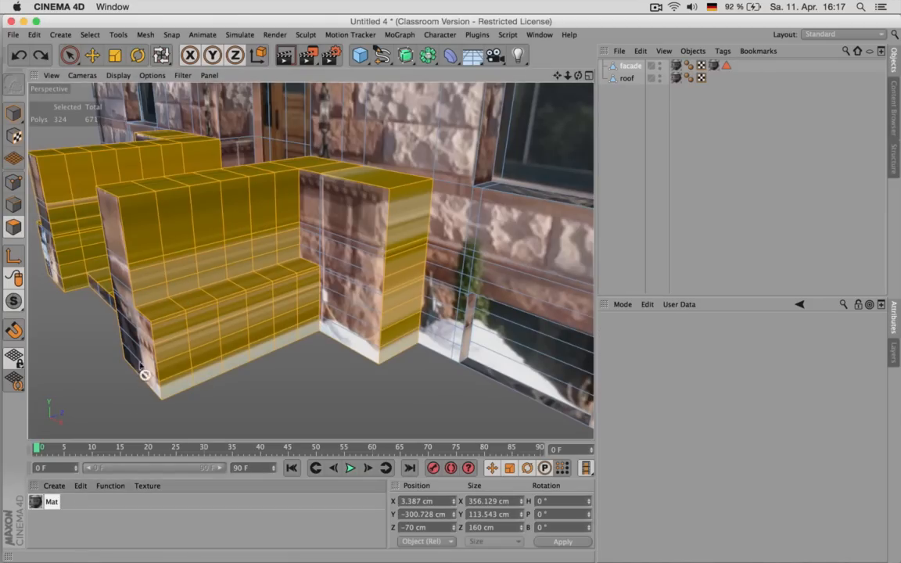
# Step: Switch the steps' texture tag to Cubic projection and fit it to the object
pyautogui.click(751, 66)
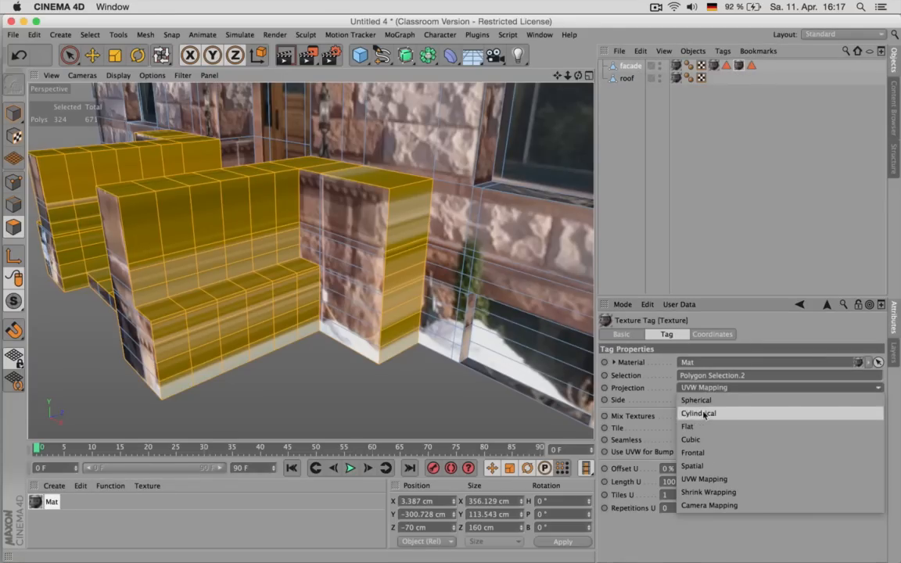
pyautogui.click(691, 439)
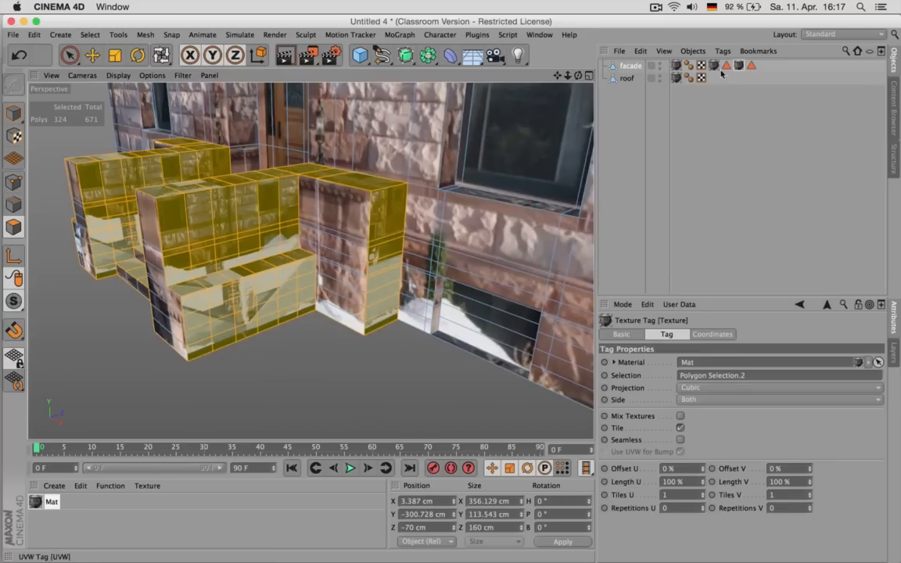
pyautogui.click(722, 51)
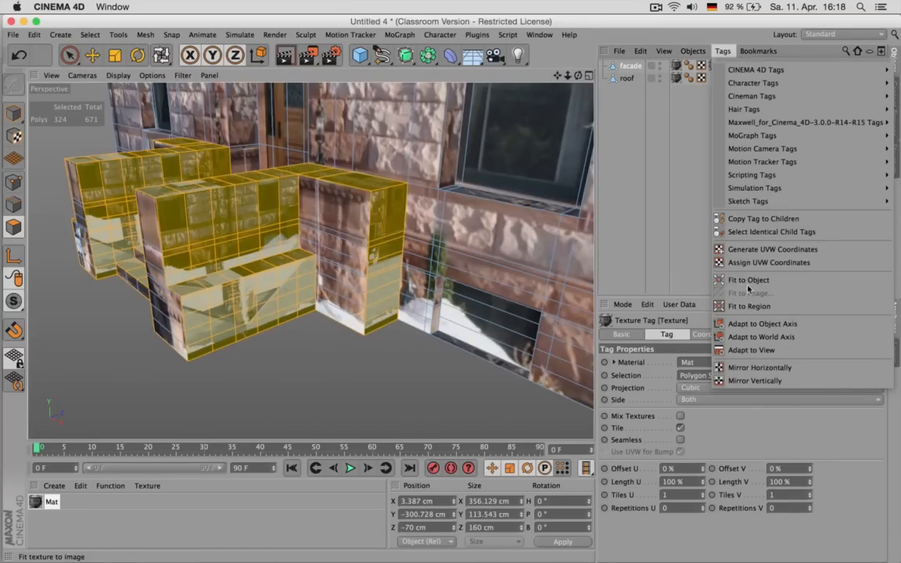
pyautogui.click(748, 293)
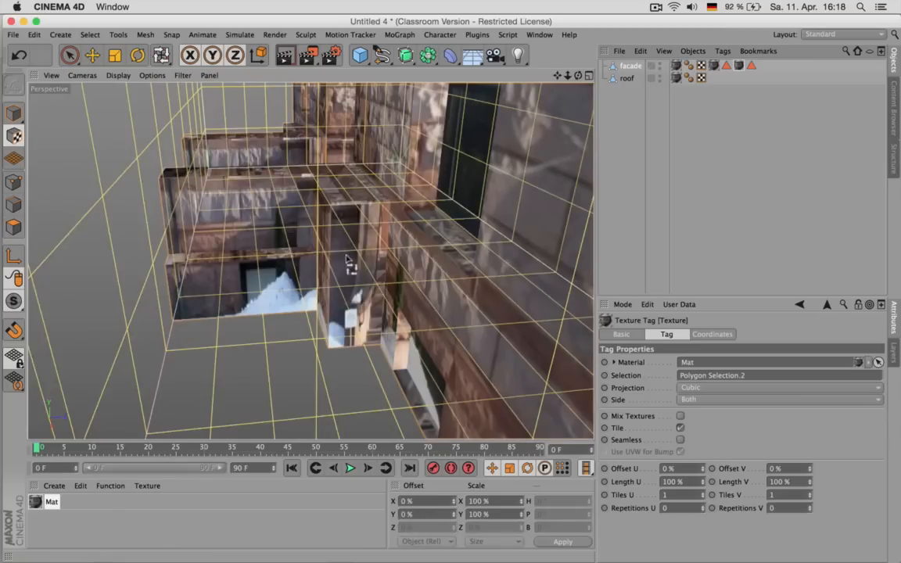
# Step: Set the texture's S.Z depth size to 420
pyautogui.click(711, 334)
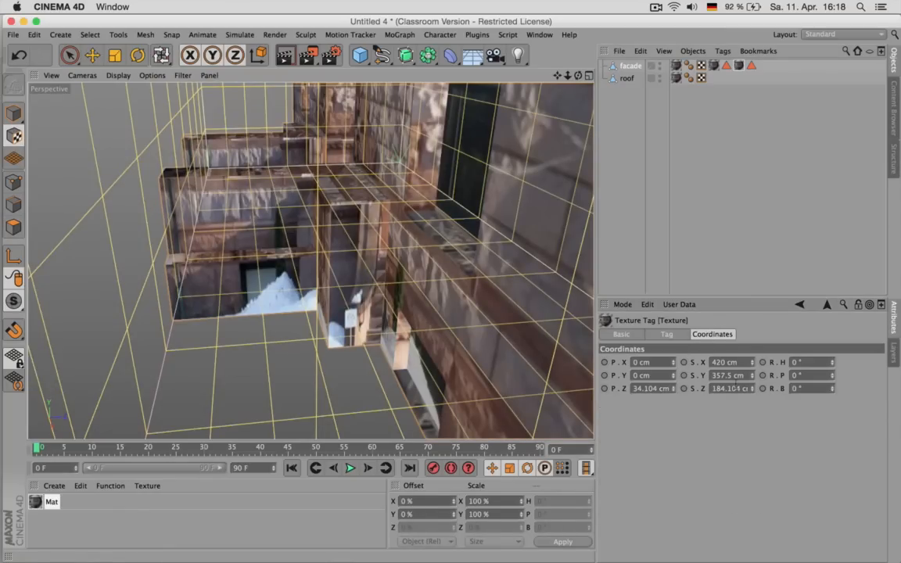
pyautogui.click(727, 389)
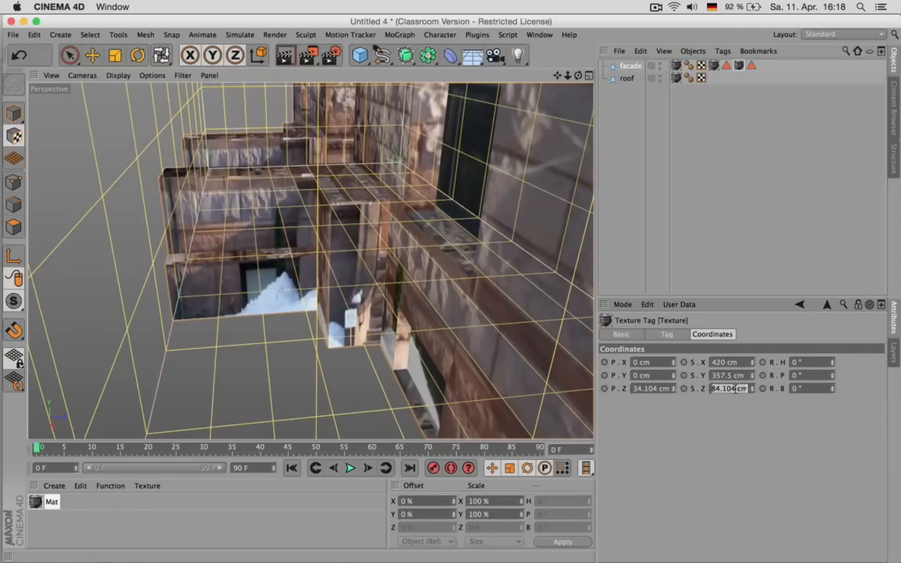
pyautogui.write('420')
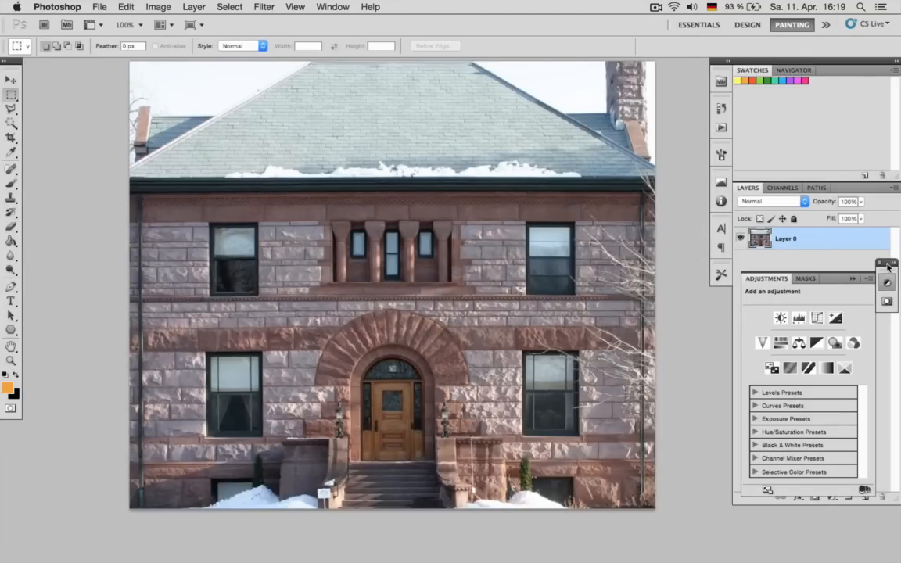
# Step: Duplicate Layer 0 as a new layer named 'spec'
pyautogui.rightClick(785, 238)
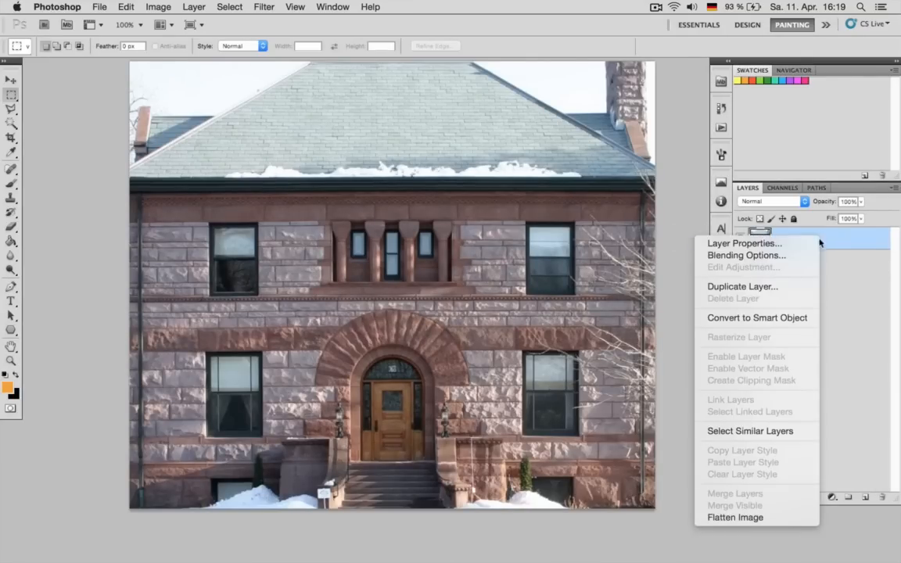
pyautogui.click(742, 286)
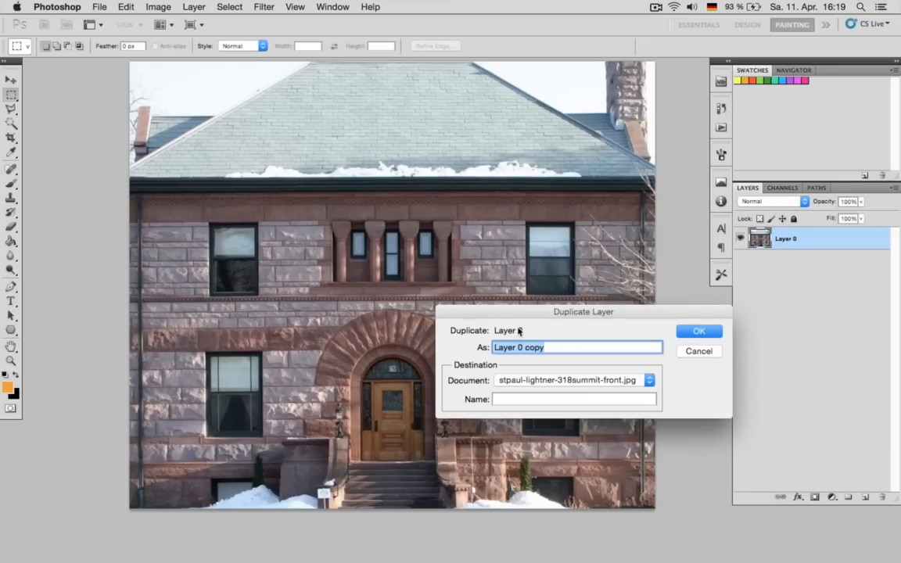
pyautogui.write('spe')
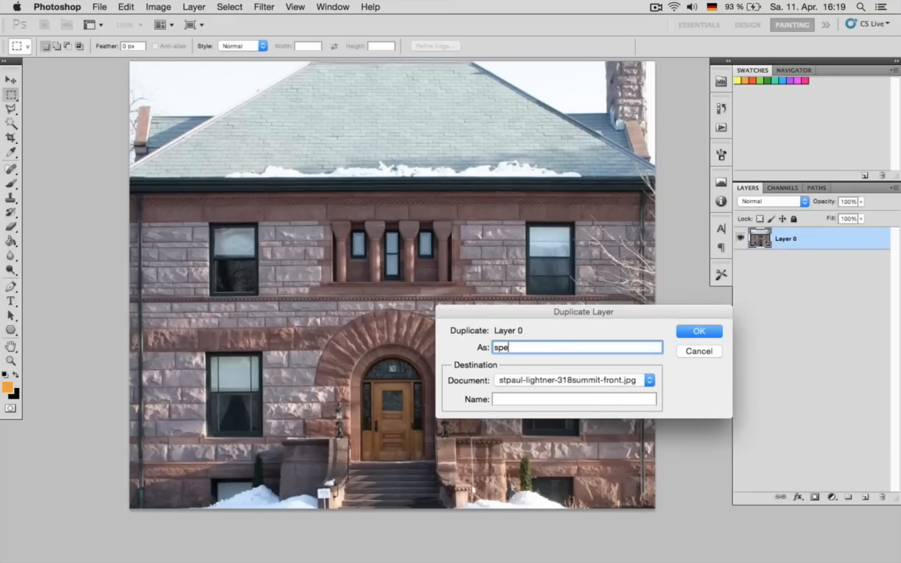
pyautogui.click(698, 331)
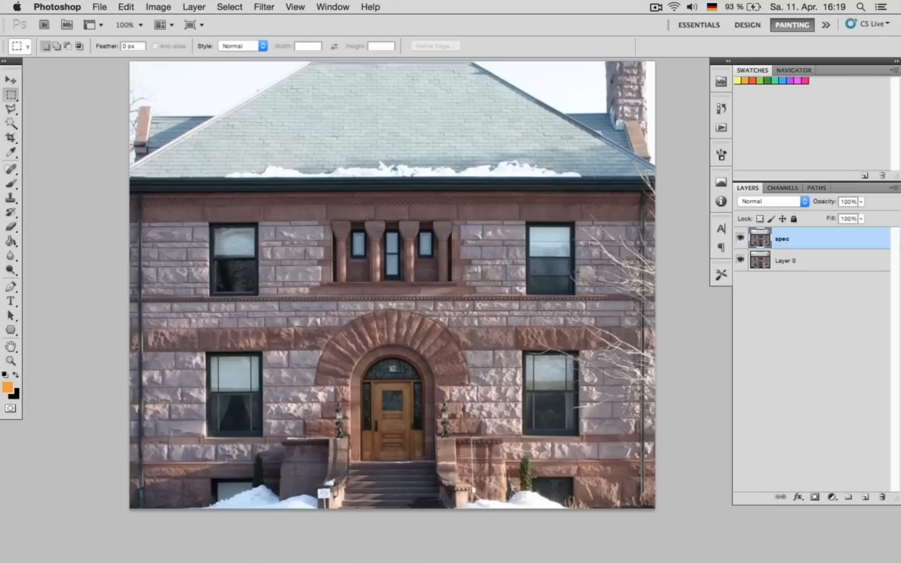
# Step: Duplicate the spec layer as 'bump' and hide it
pyautogui.rightClick(782, 239)
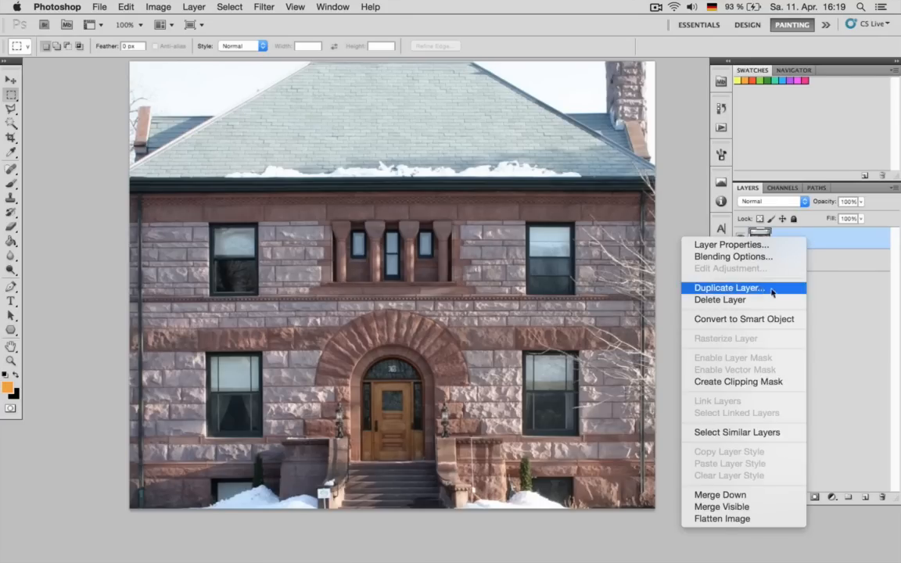
pyautogui.click(728, 288)
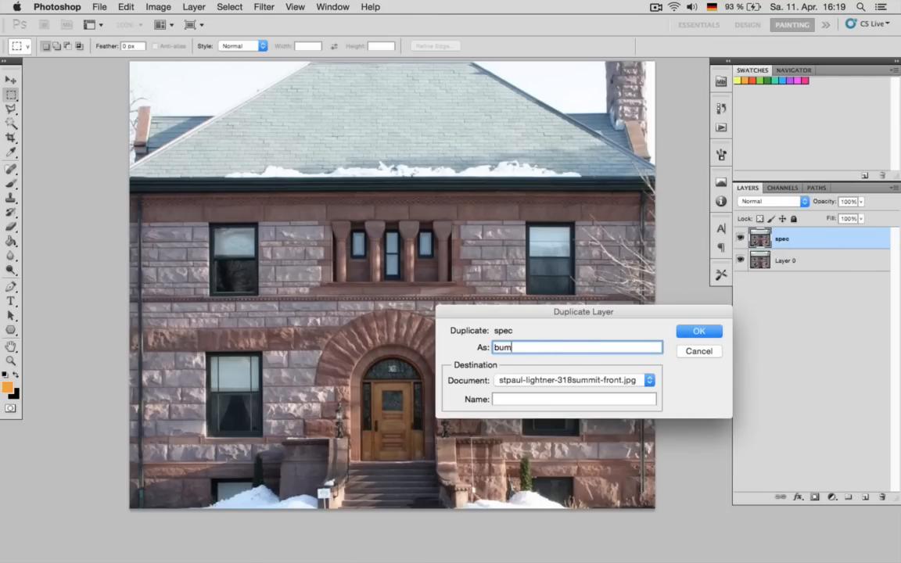
pyautogui.click(698, 331)
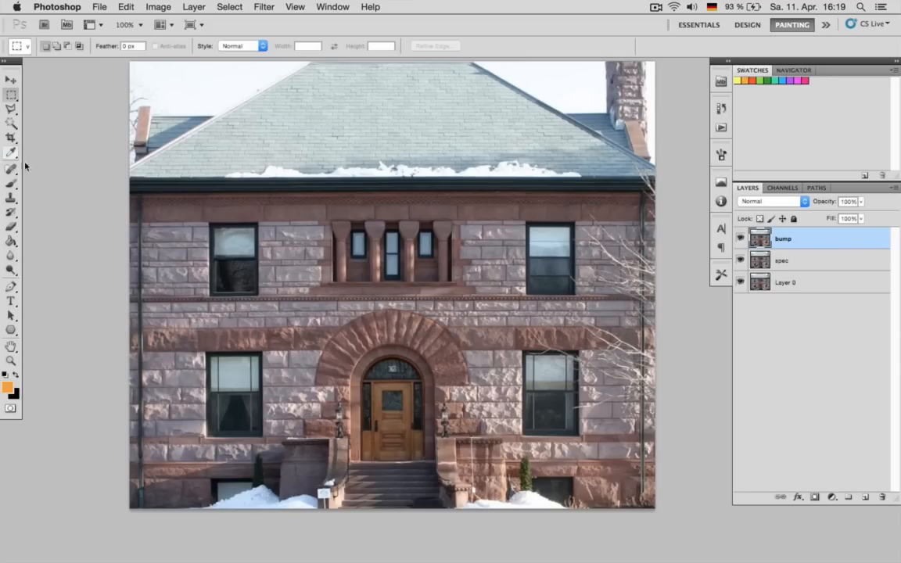
pyautogui.click(740, 239)
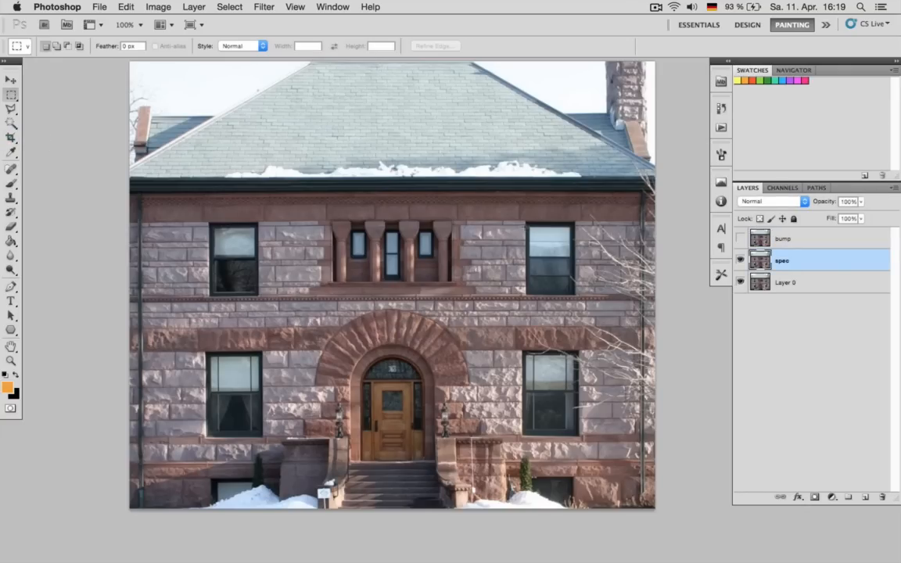
# Step: Select the upper-right window and fill it with a grey Solid Color layer
pyautogui.moveTo(528, 227); pyautogui.dragTo(570, 299)
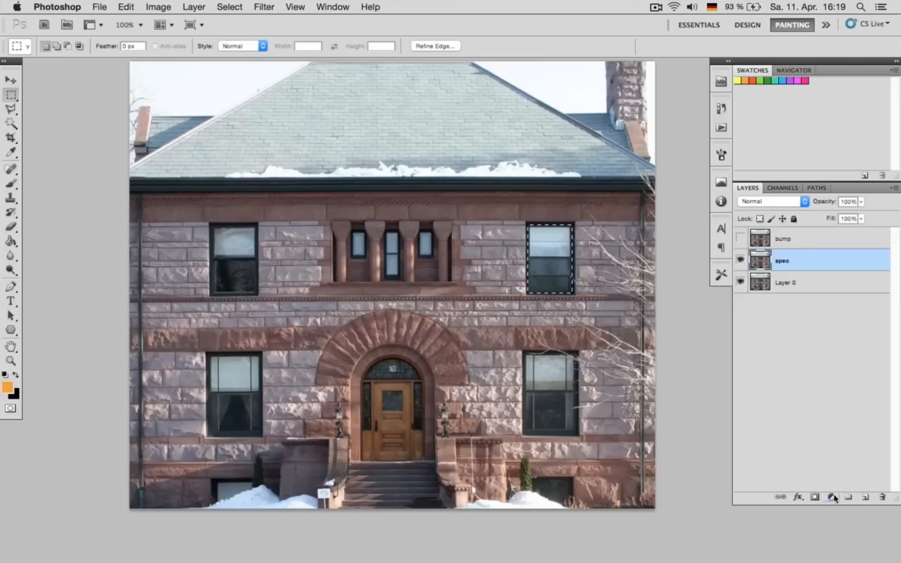
pyautogui.click(831, 497)
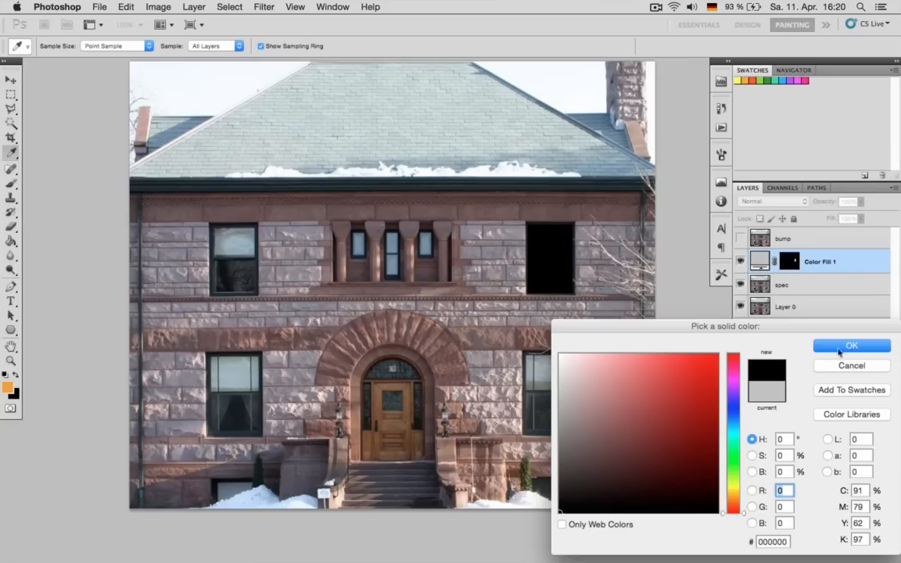
pyautogui.click(851, 345)
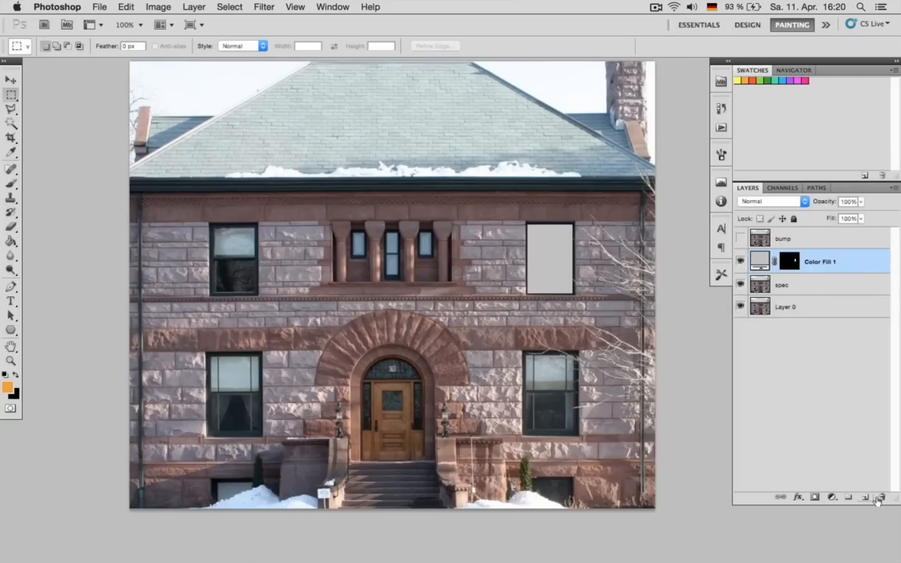